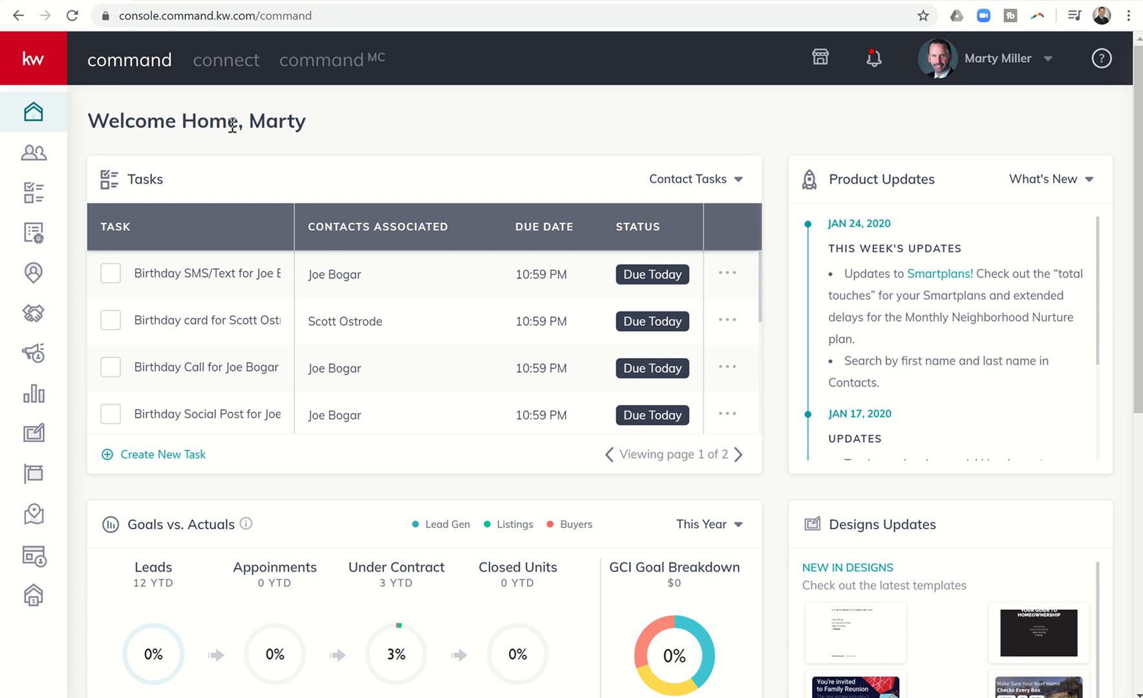
mouse_move(338, 143)
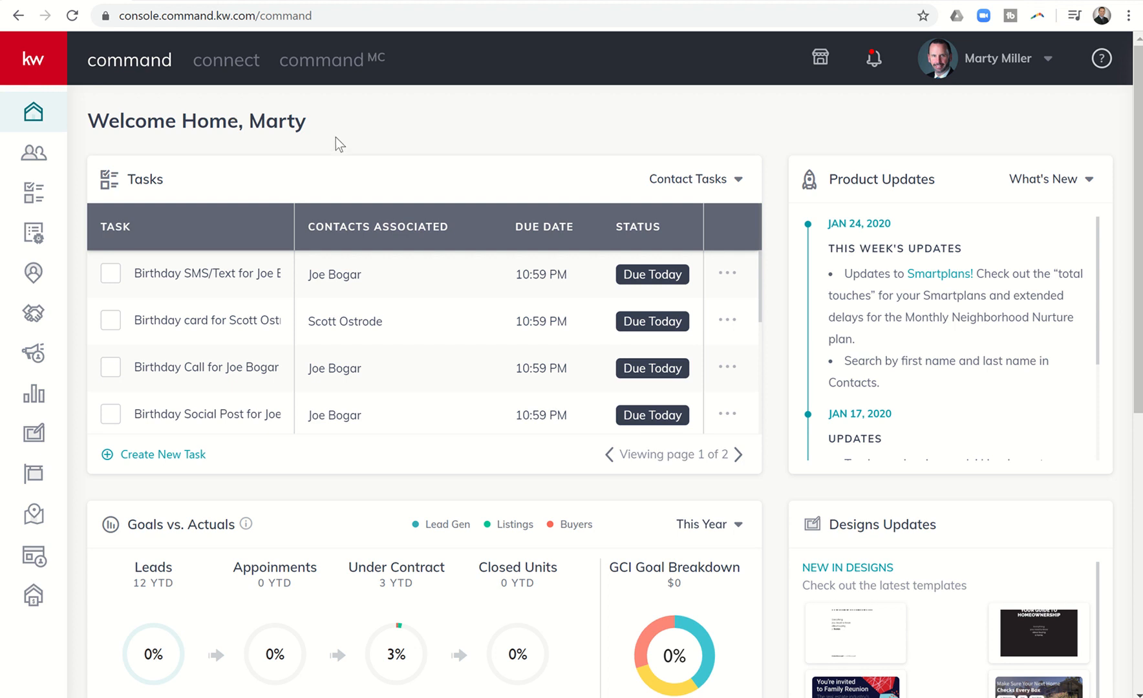
mouse_move(297, 123)
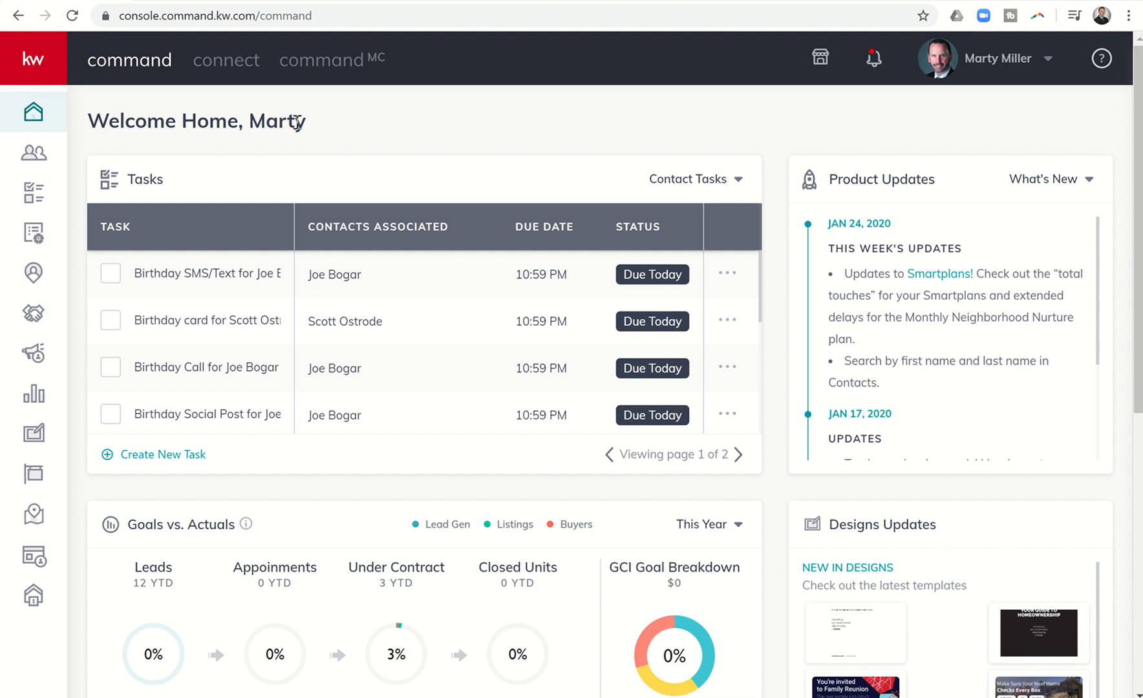
mouse_move(246, 121)
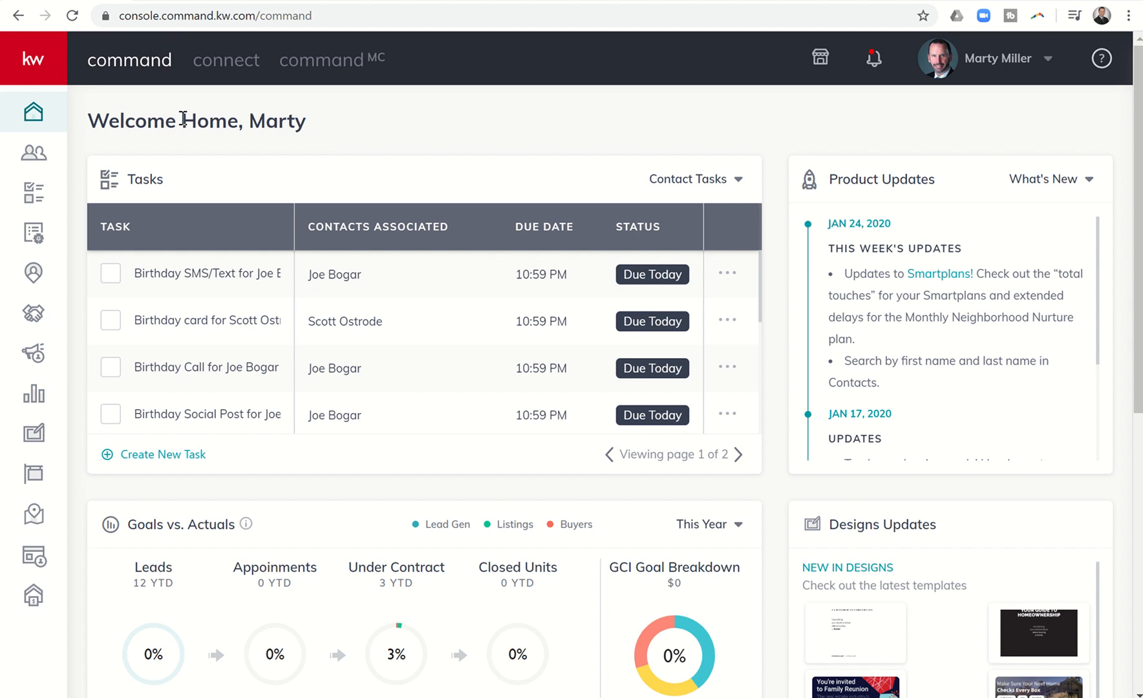
mouse_move(172, 161)
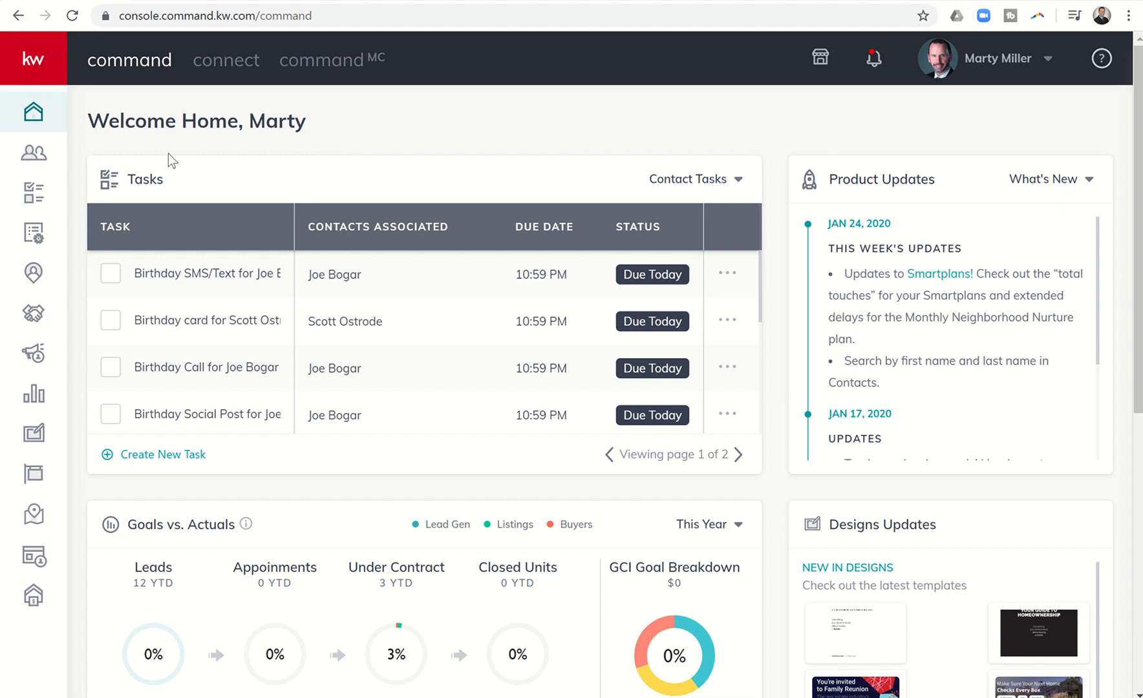
mouse_move(99, 155)
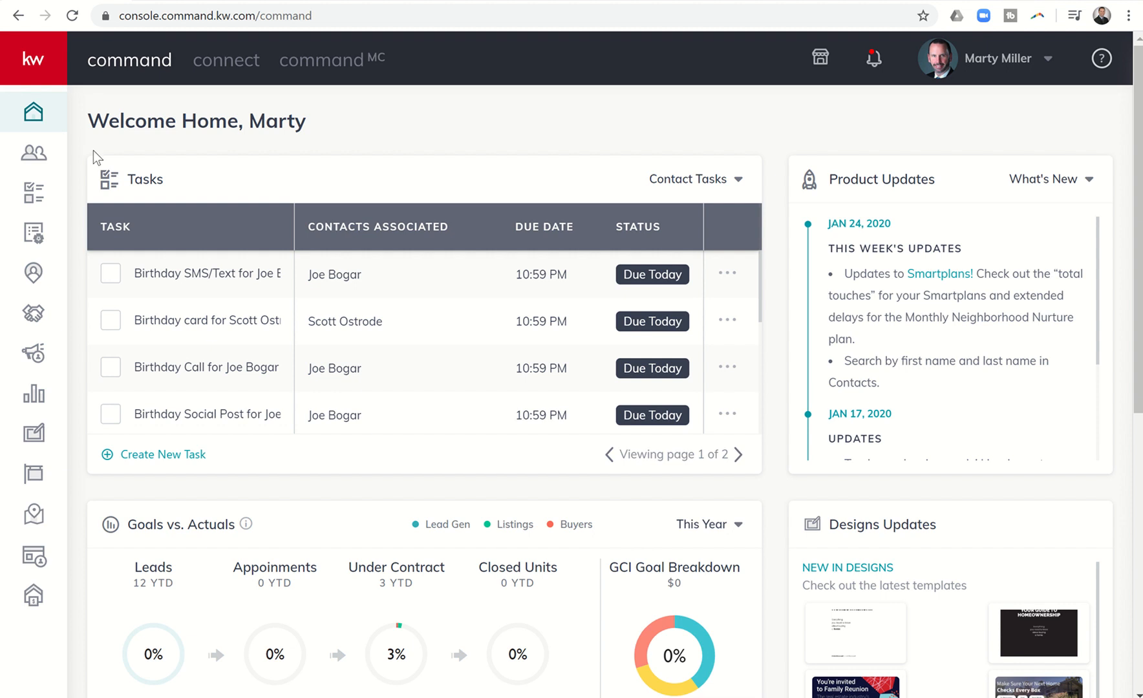
Open the Contacts list and show its saved Smartviews dropdown.
left_click(33, 153)
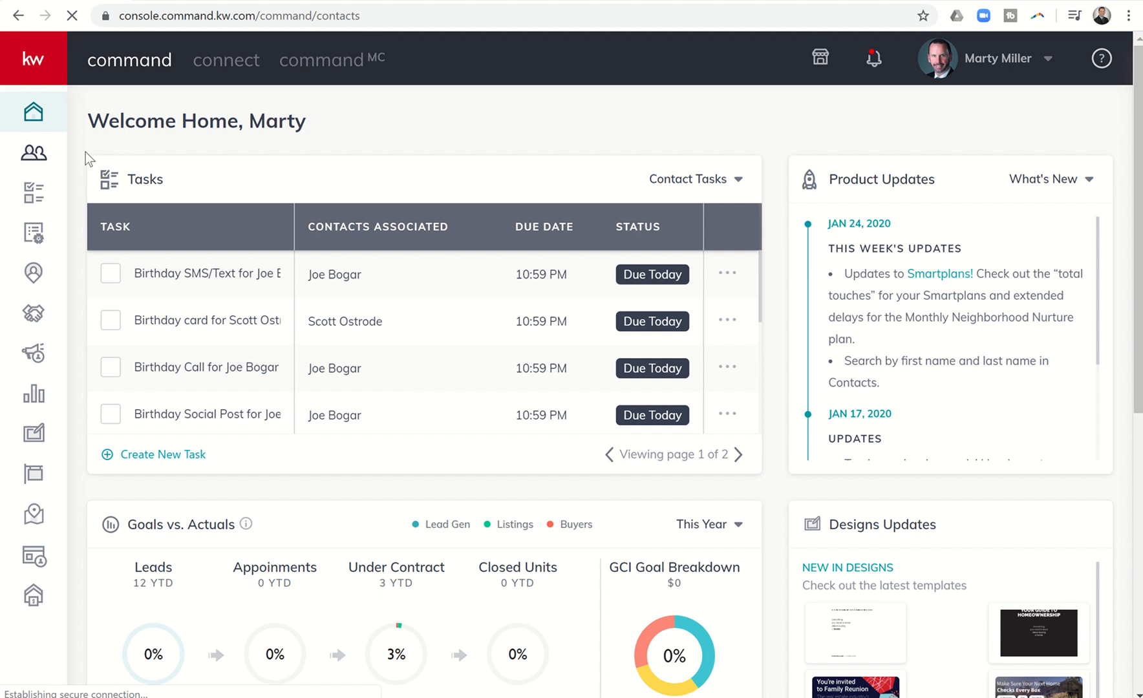
left_click(34, 153)
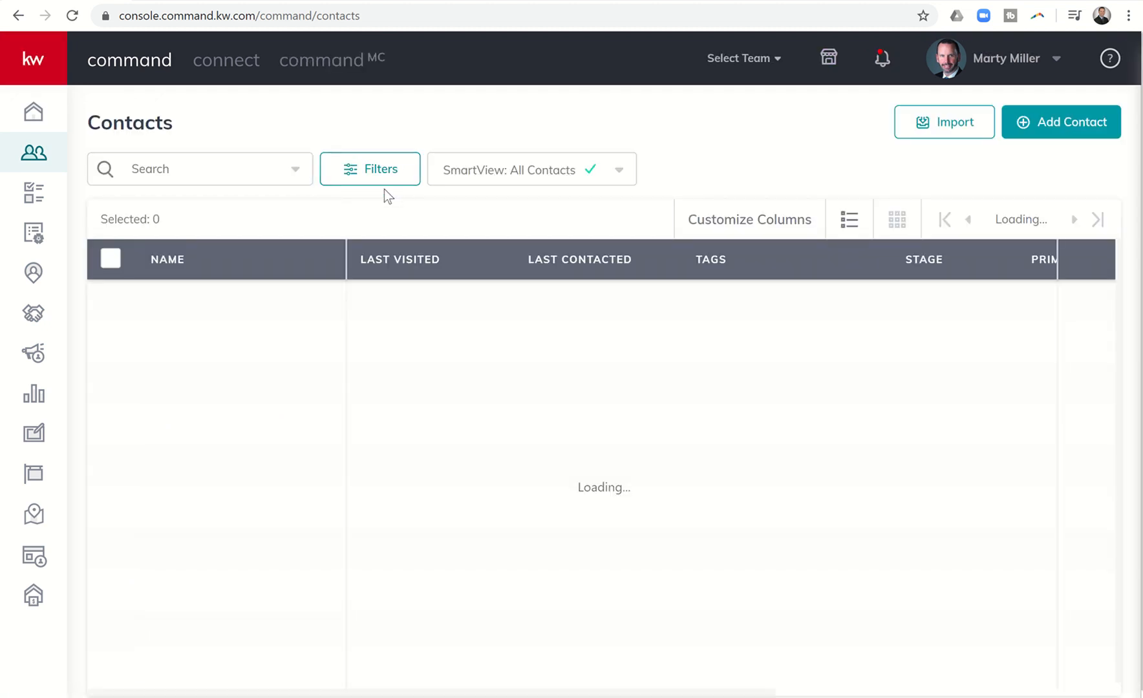
mouse_move(507, 178)
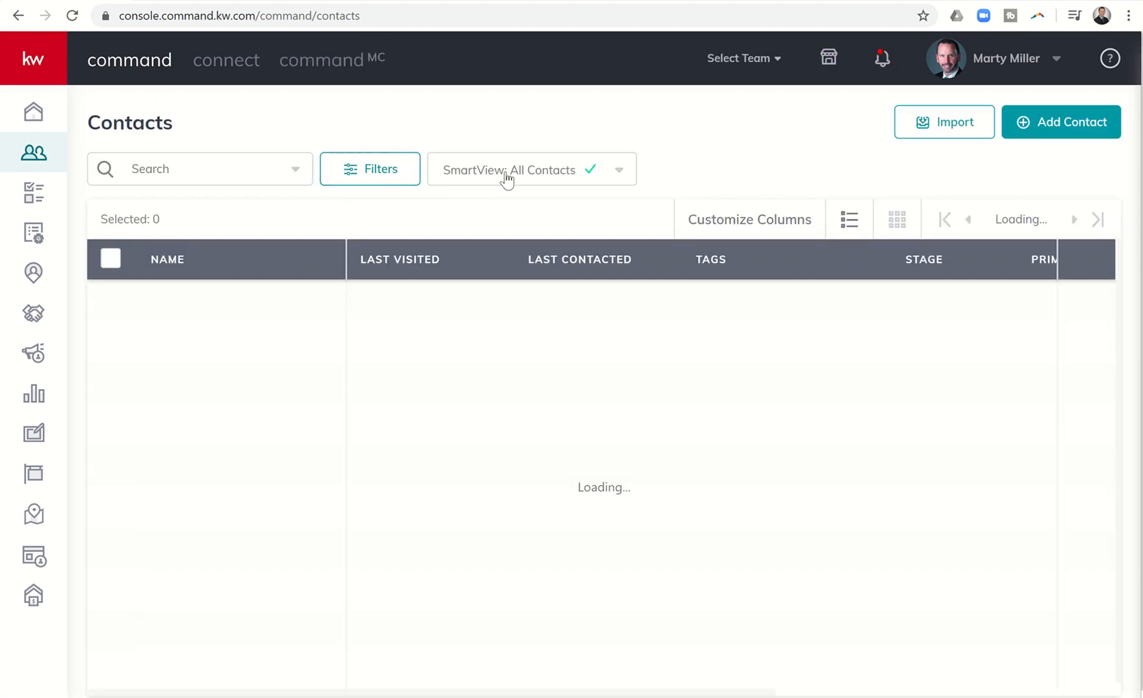
left_click(531, 169)
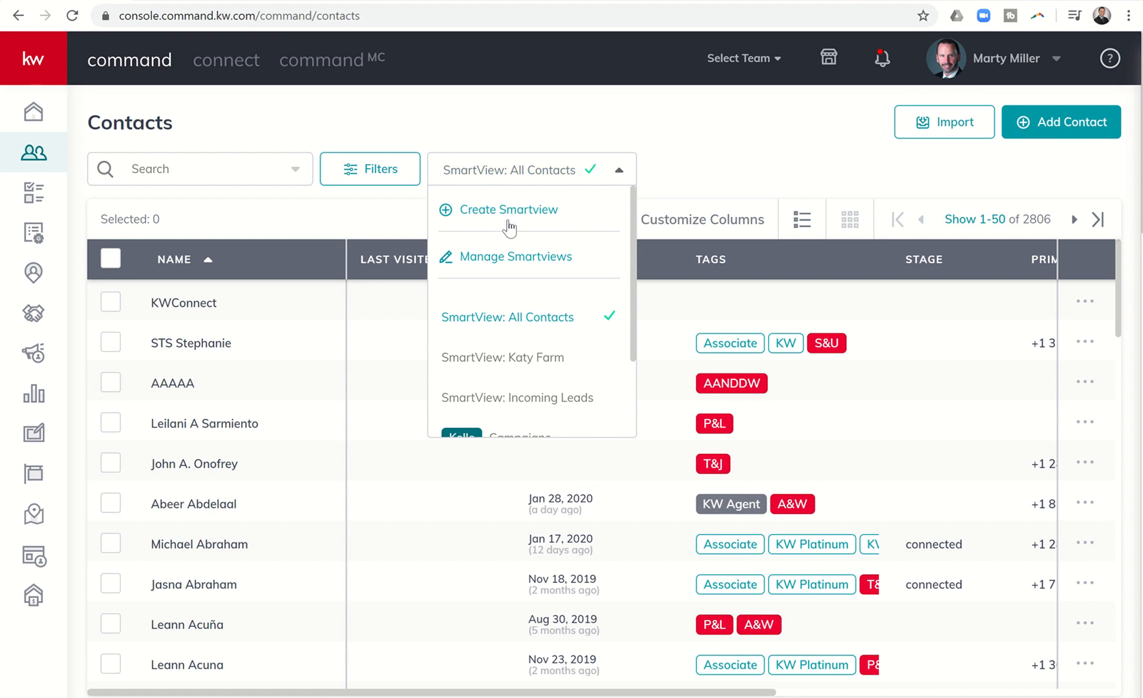
mouse_move(510, 352)
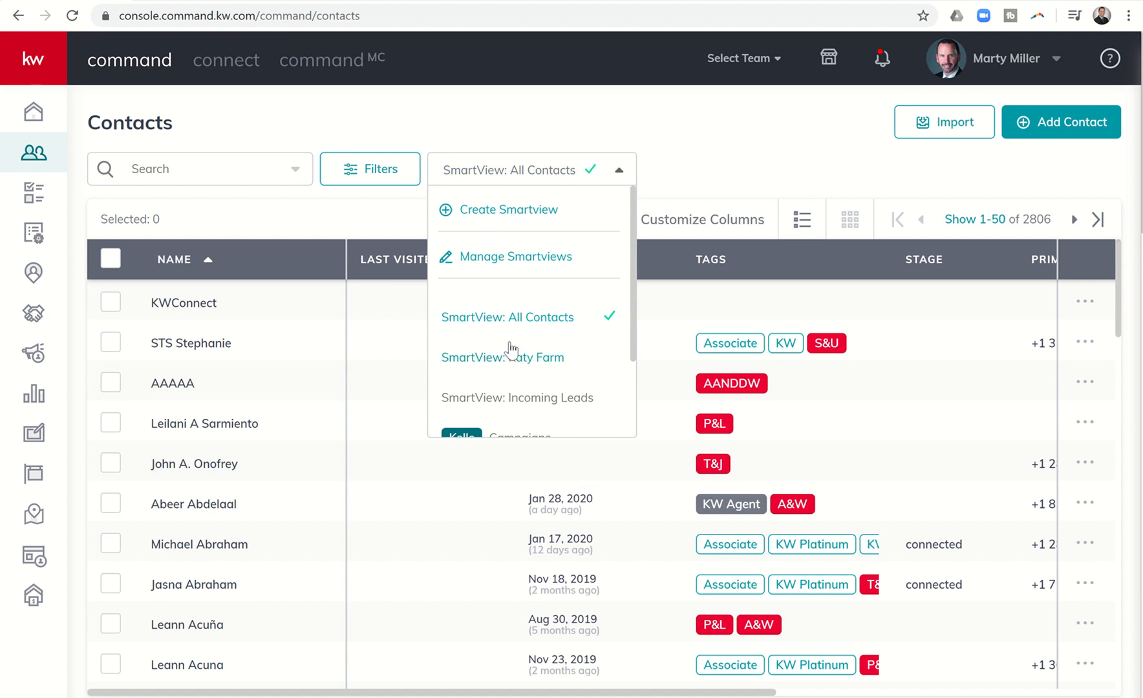
mouse_move(521, 318)
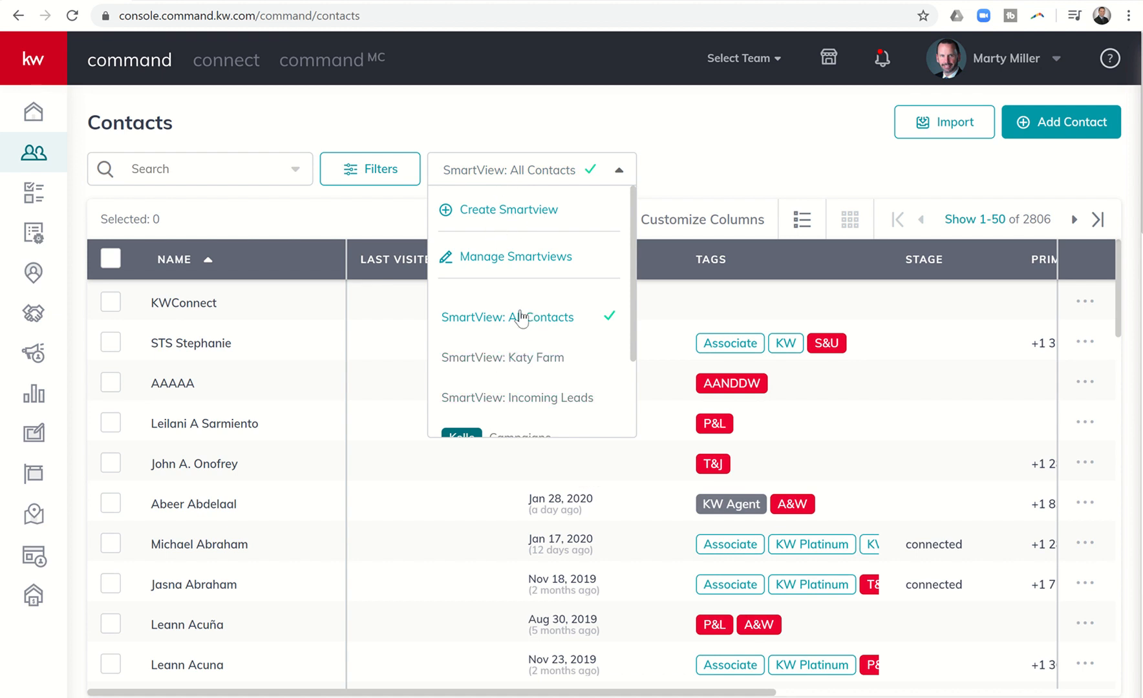
mouse_move(532, 296)
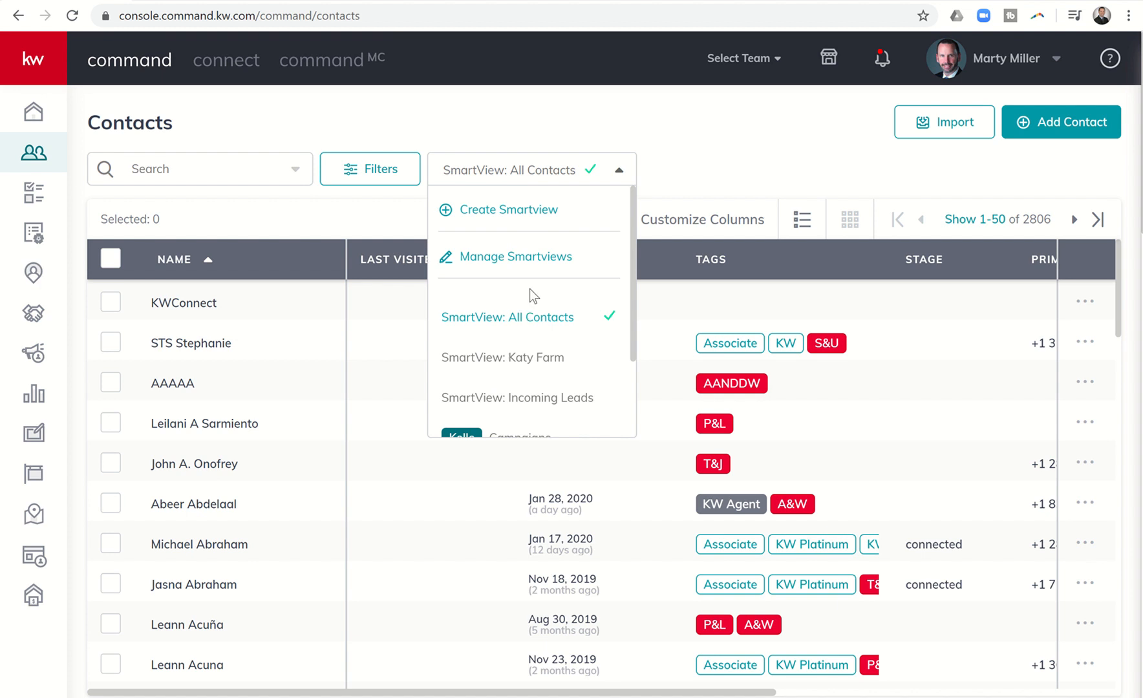
mouse_move(33, 273)
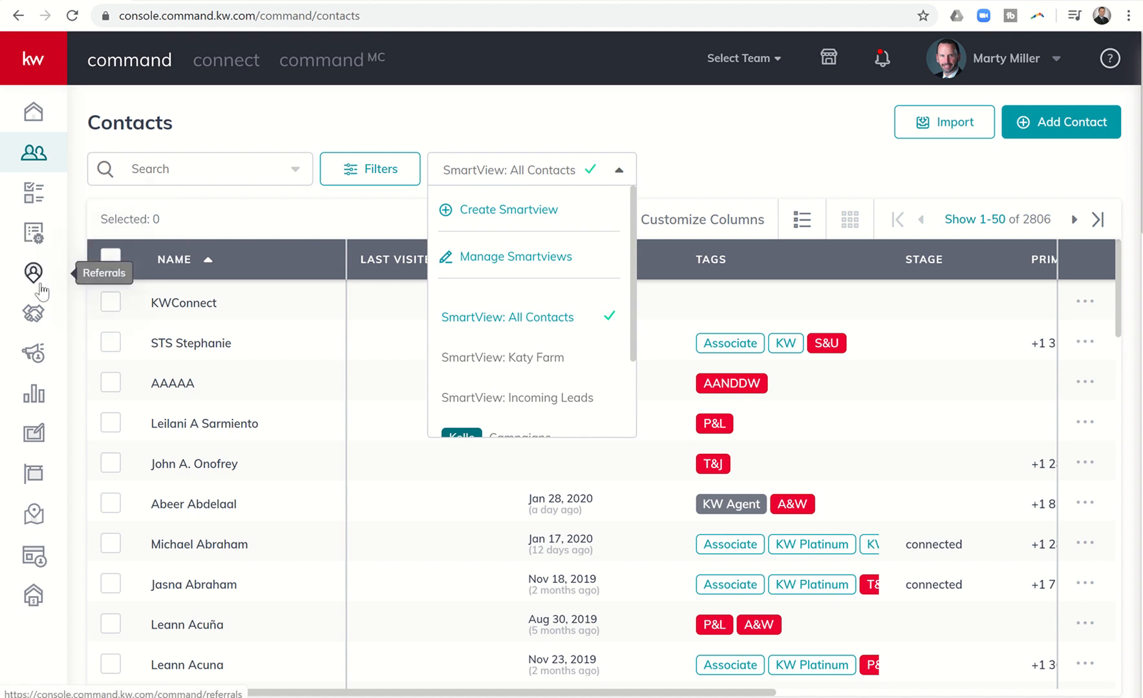
mouse_move(33, 314)
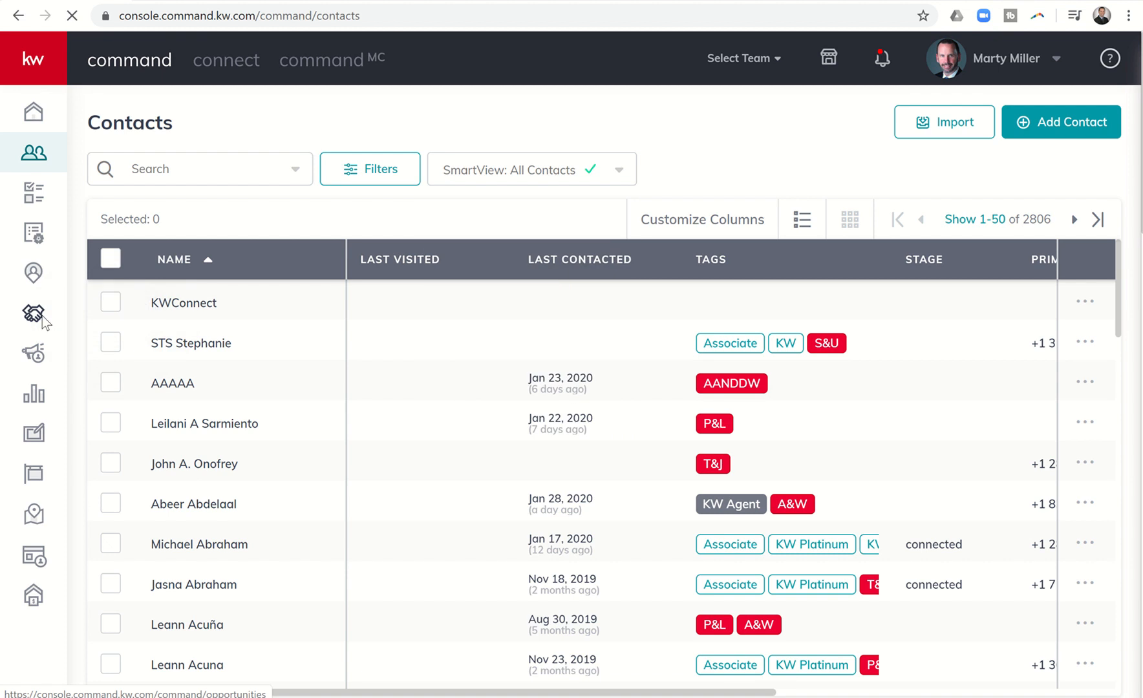
Go to the Opportunities pipeline with listing and buyer stages and GCI totals.
left_click(33, 315)
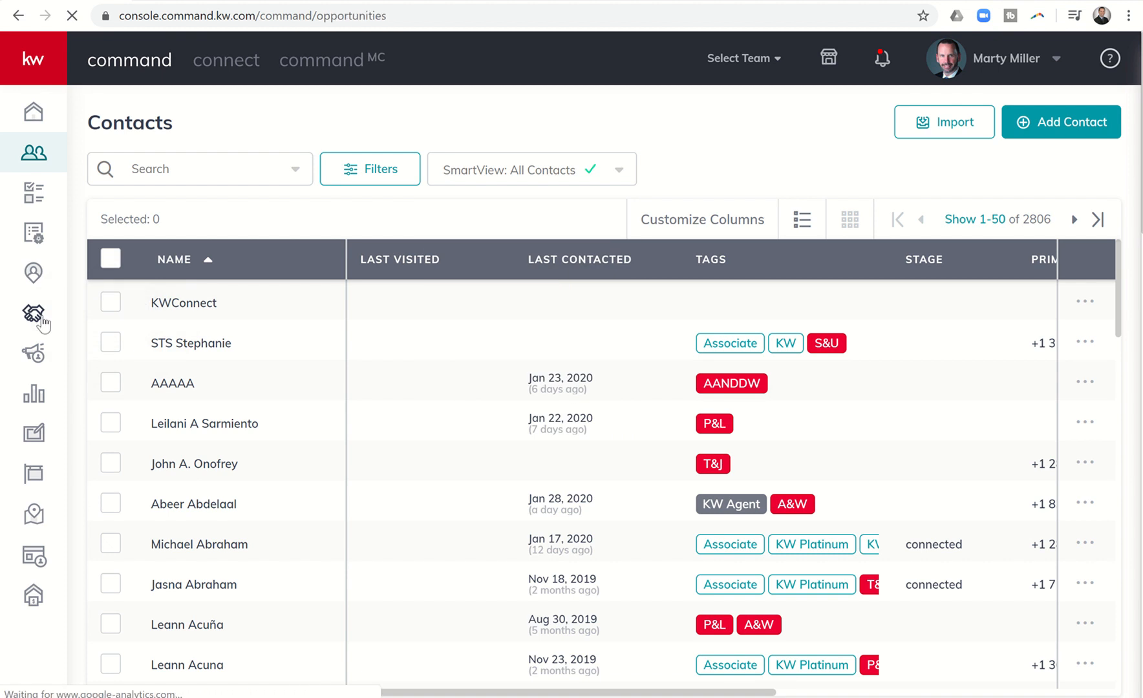
left_click(33, 314)
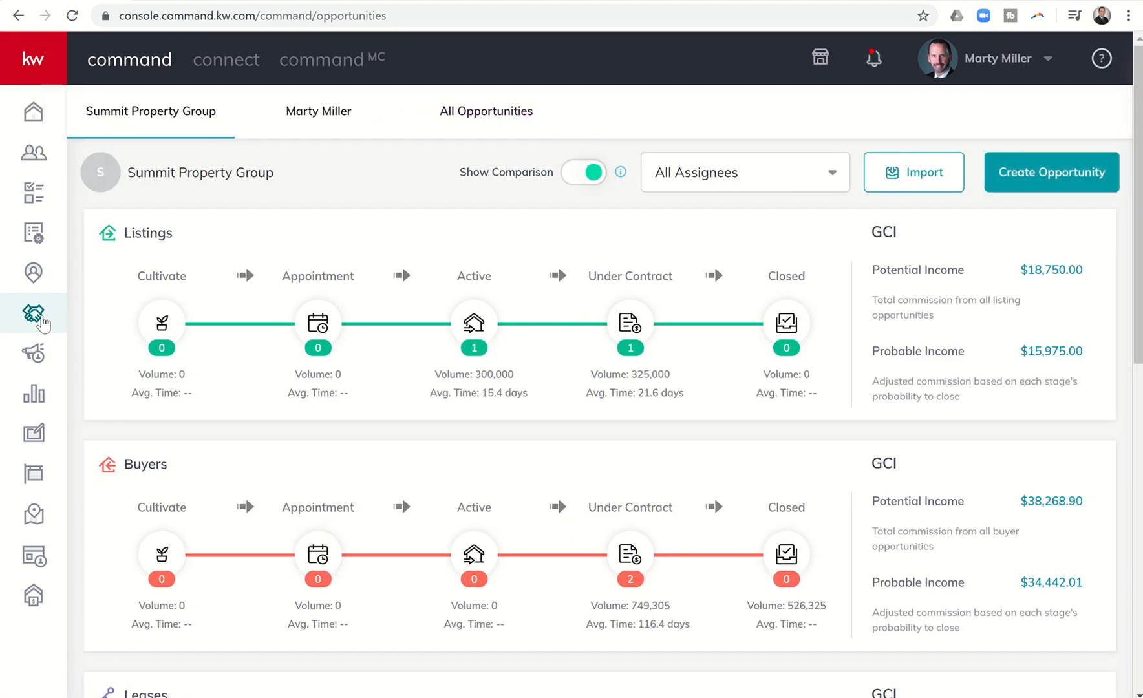
mouse_move(212, 180)
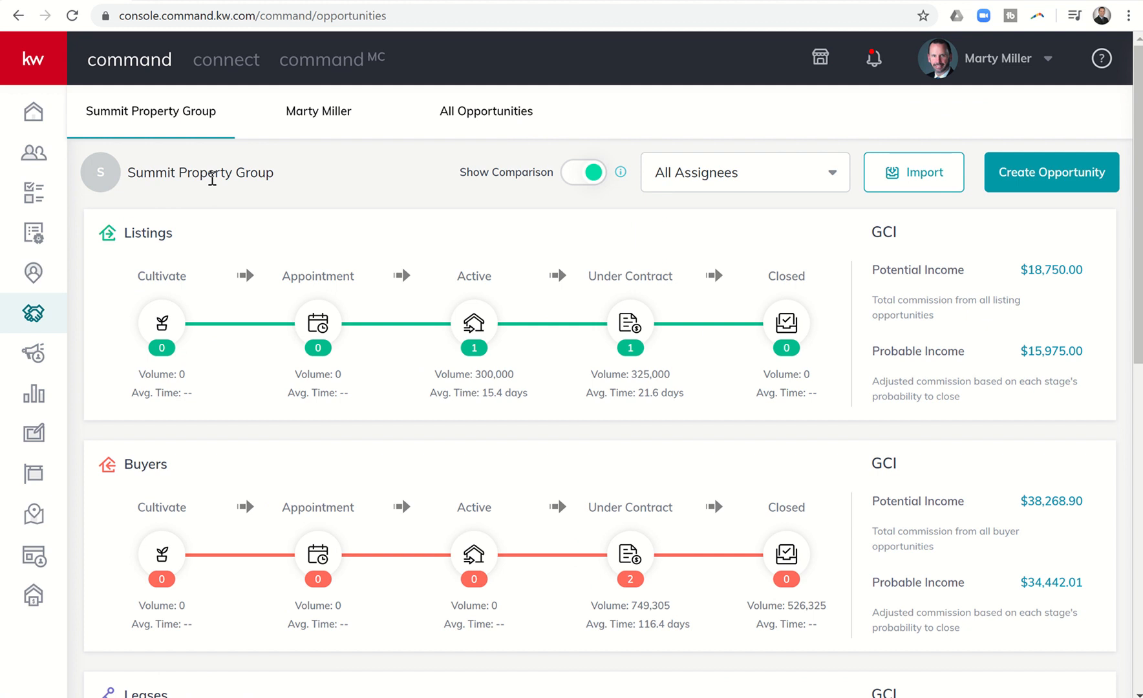
mouse_move(495, 122)
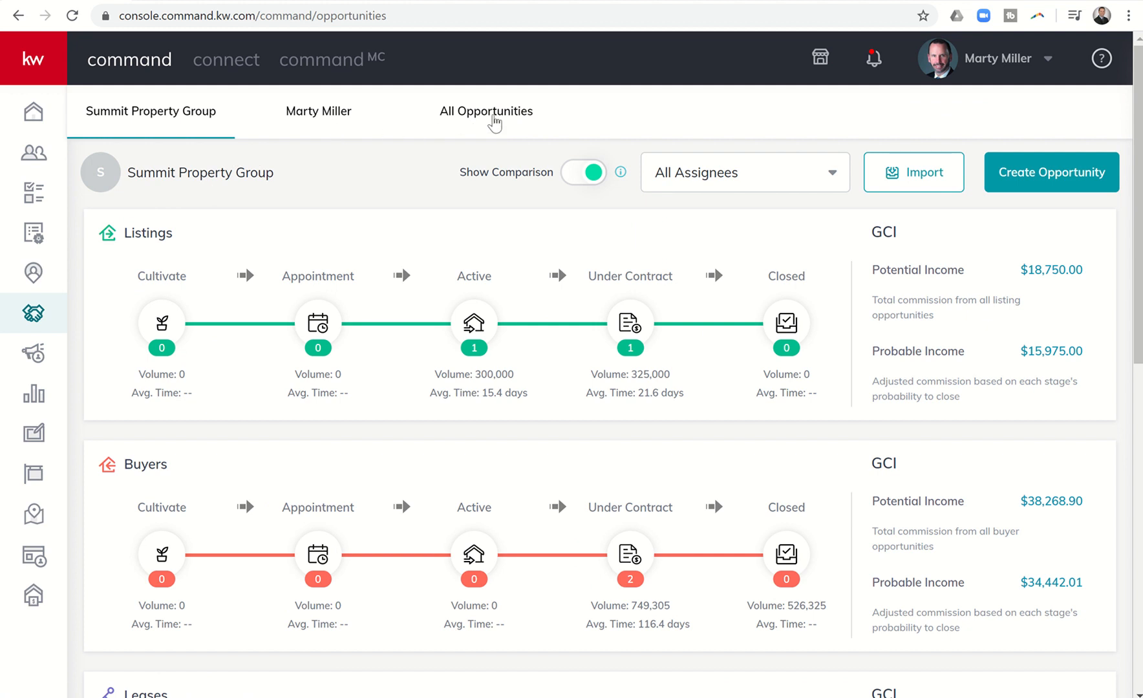
mouse_move(486, 111)
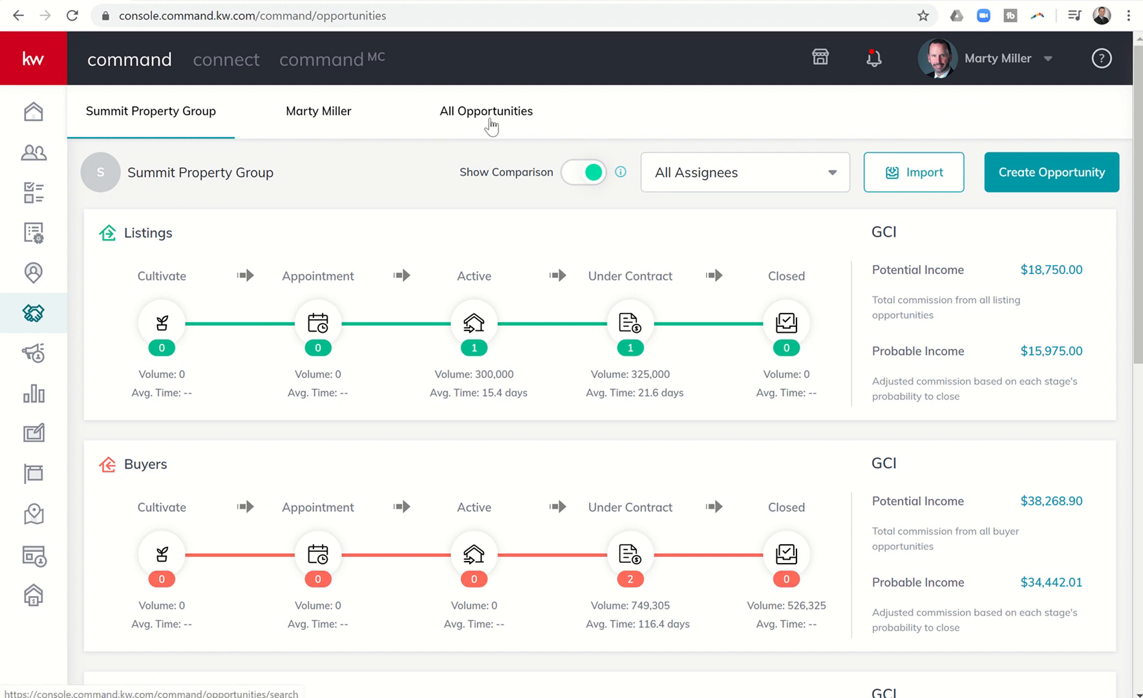
Show the All Opportunities table and scroll through its 15 opportunities.
left_click(485, 110)
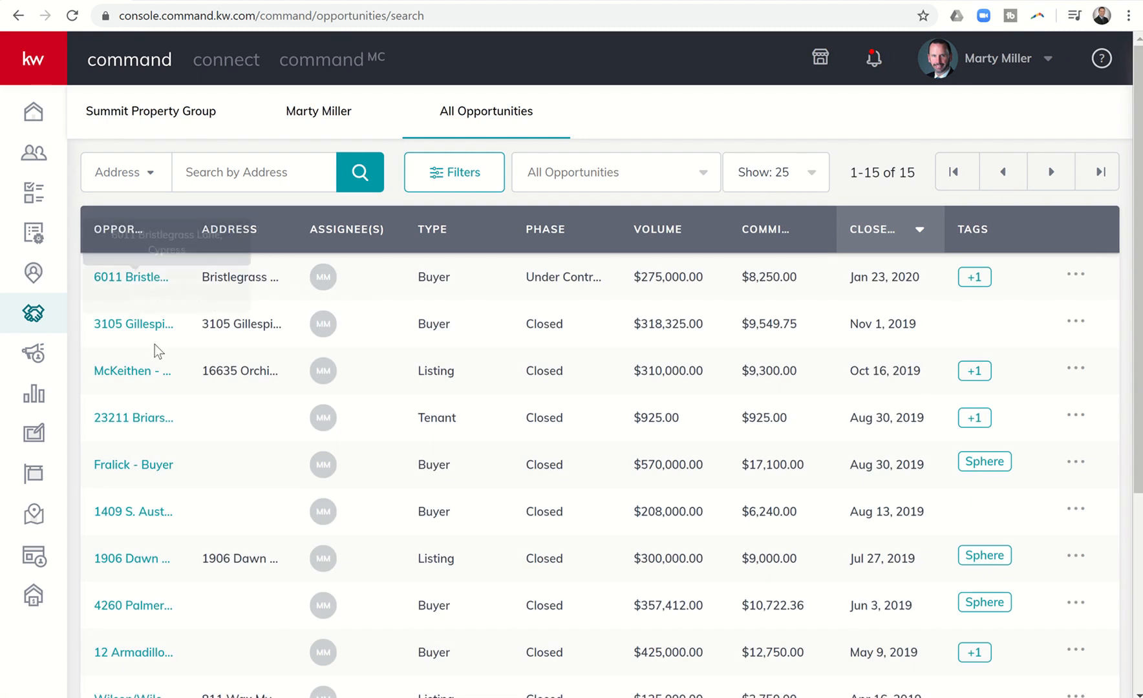
scroll("down", 3)
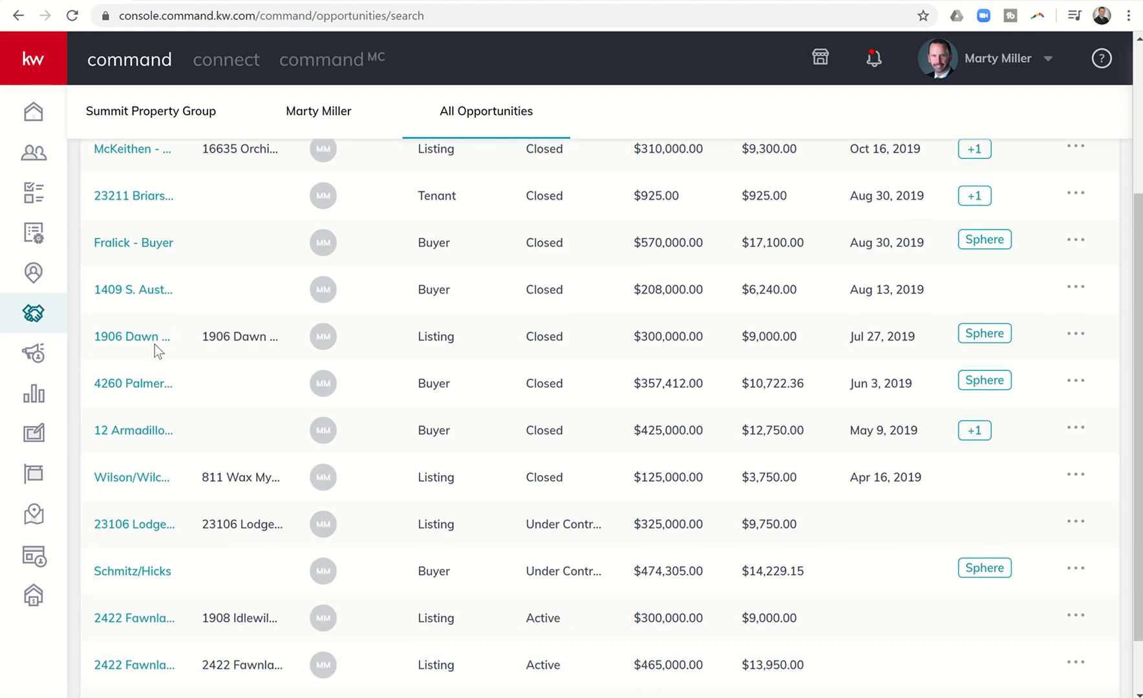
scroll("up", 3)
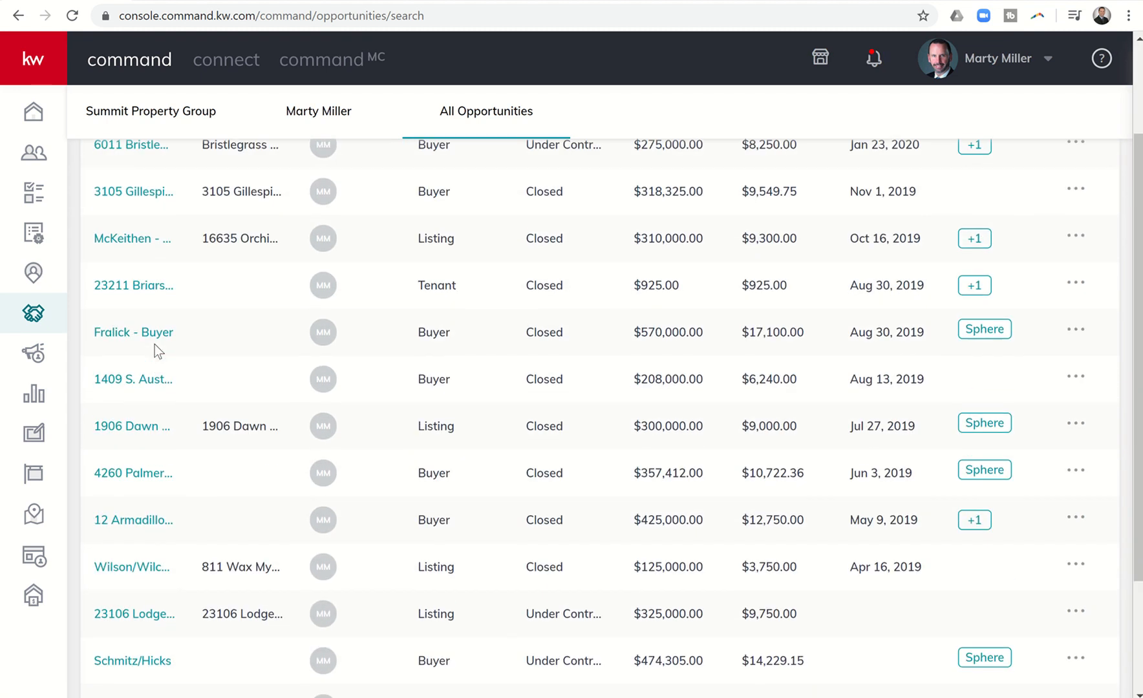
scroll("up", 3)
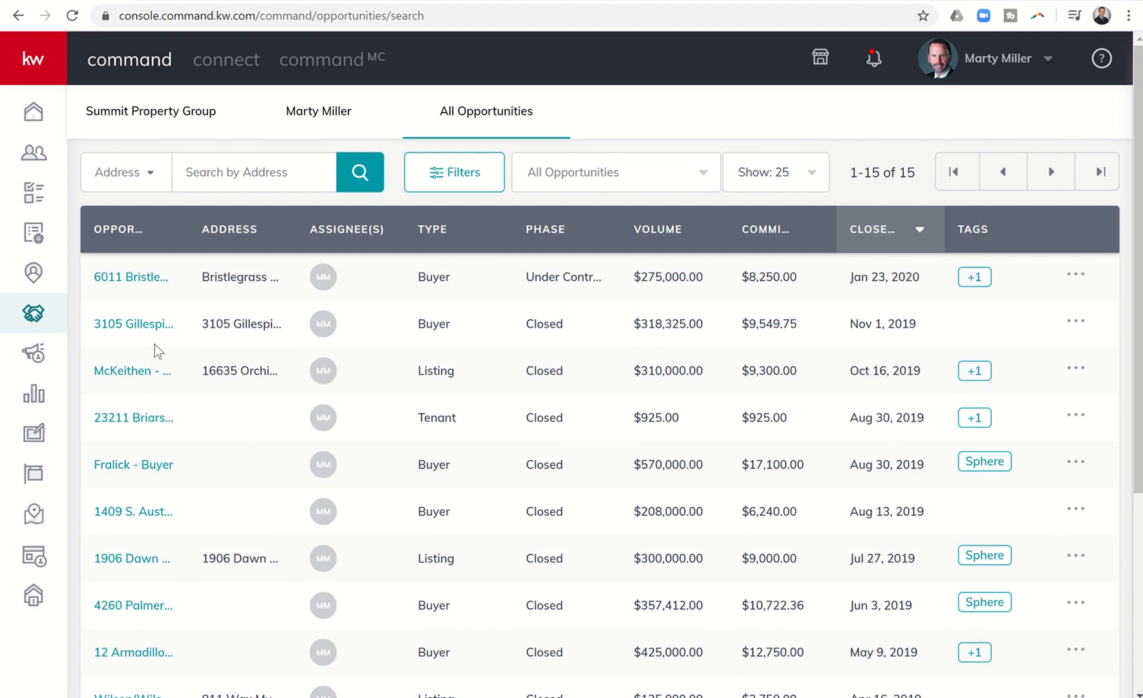
mouse_move(490, 206)
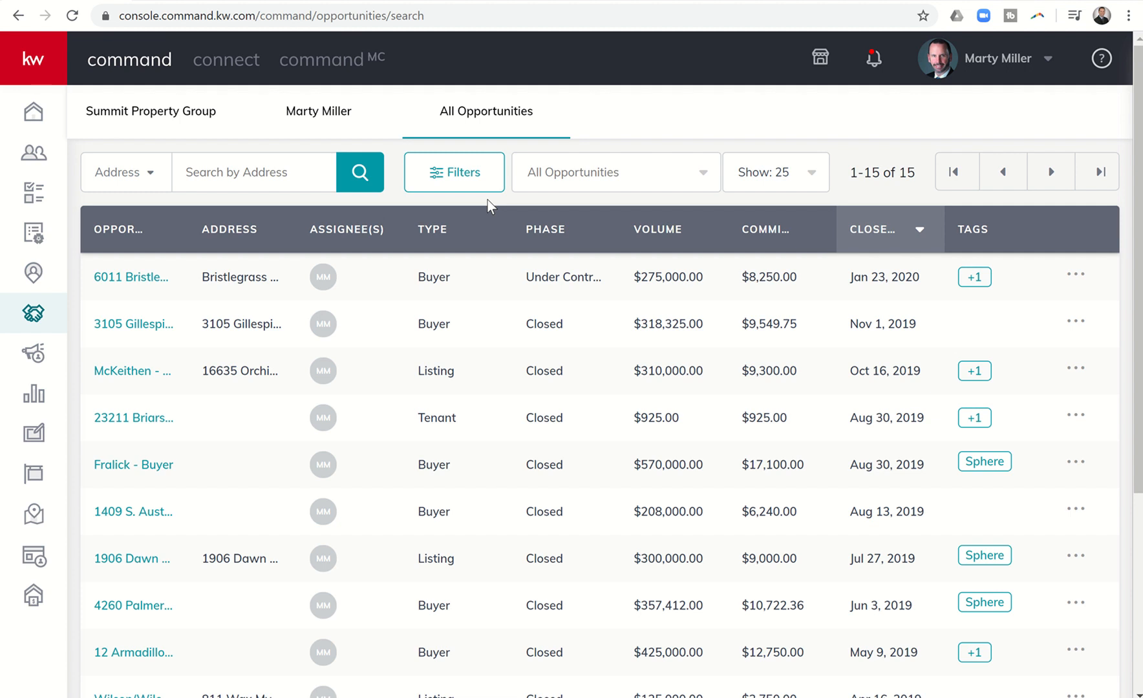
mouse_move(474, 190)
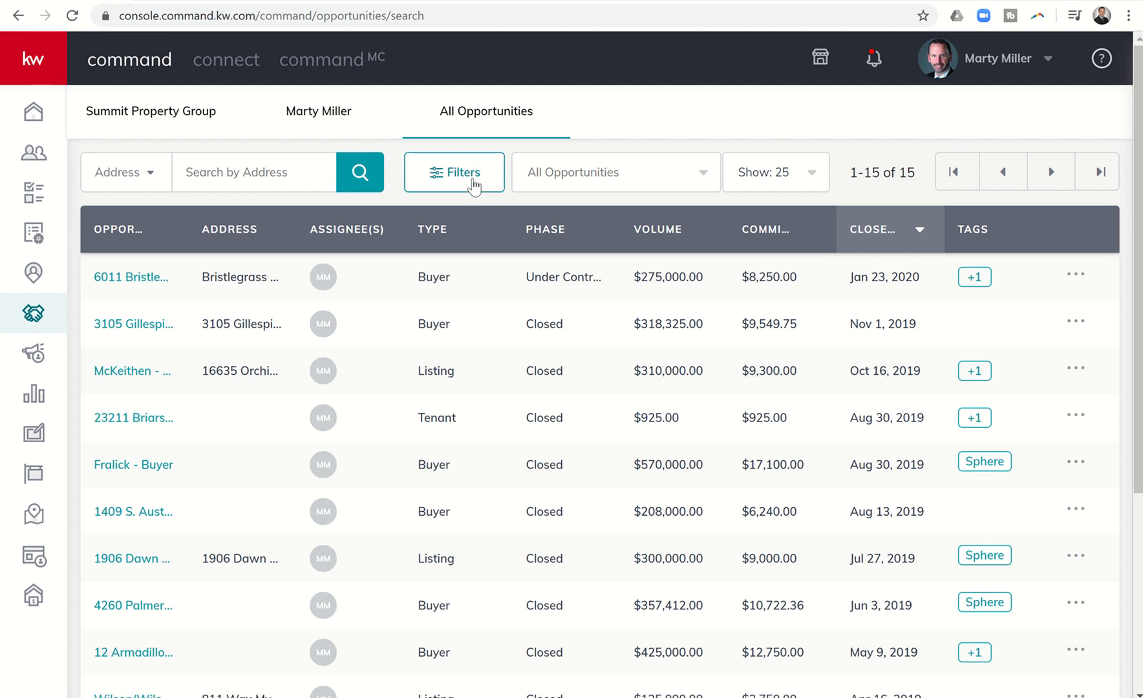
Filter opportunities to phase Closed with a closed date of Last Year.
left_click(454, 172)
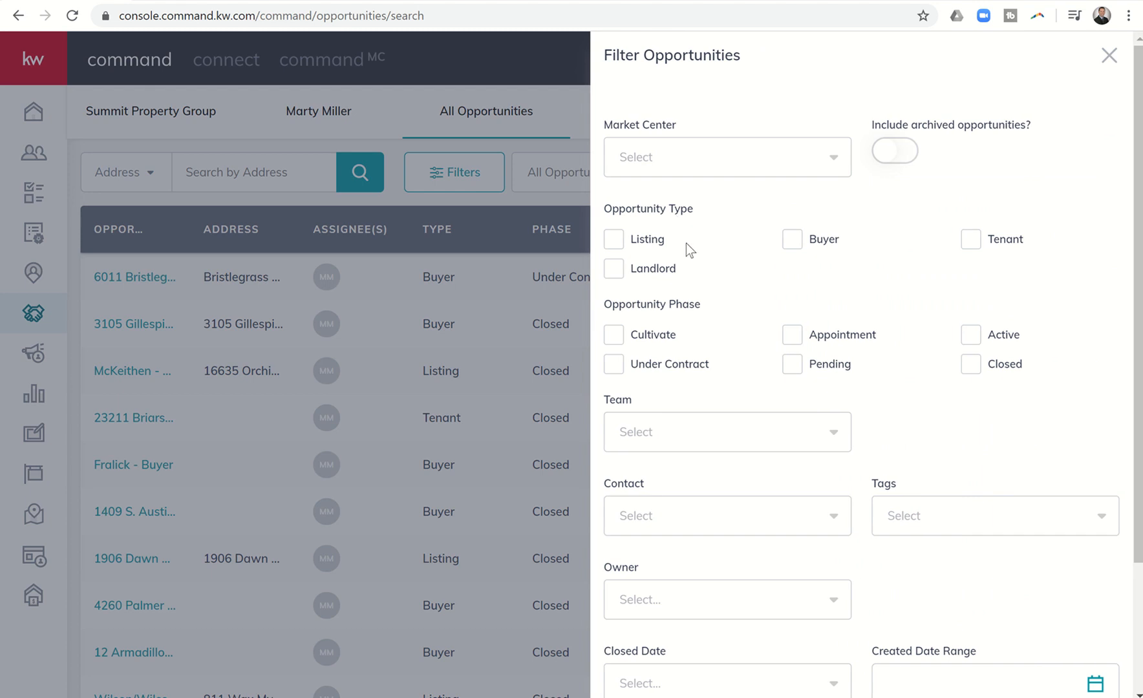
mouse_move(932, 359)
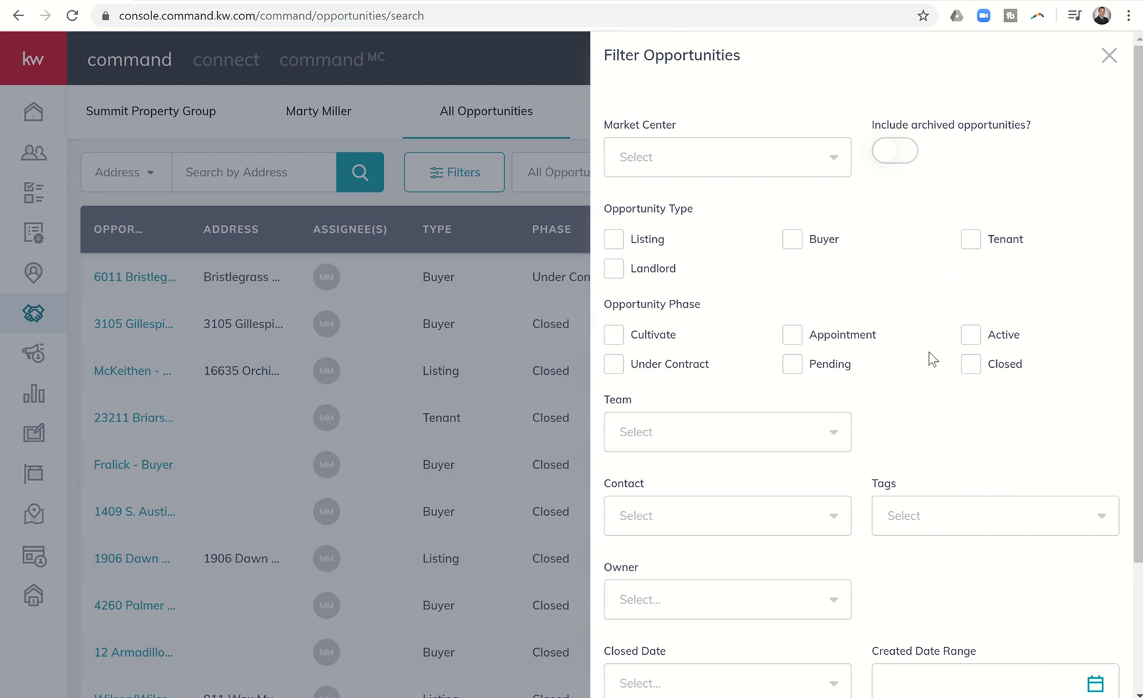
left_click(971, 365)
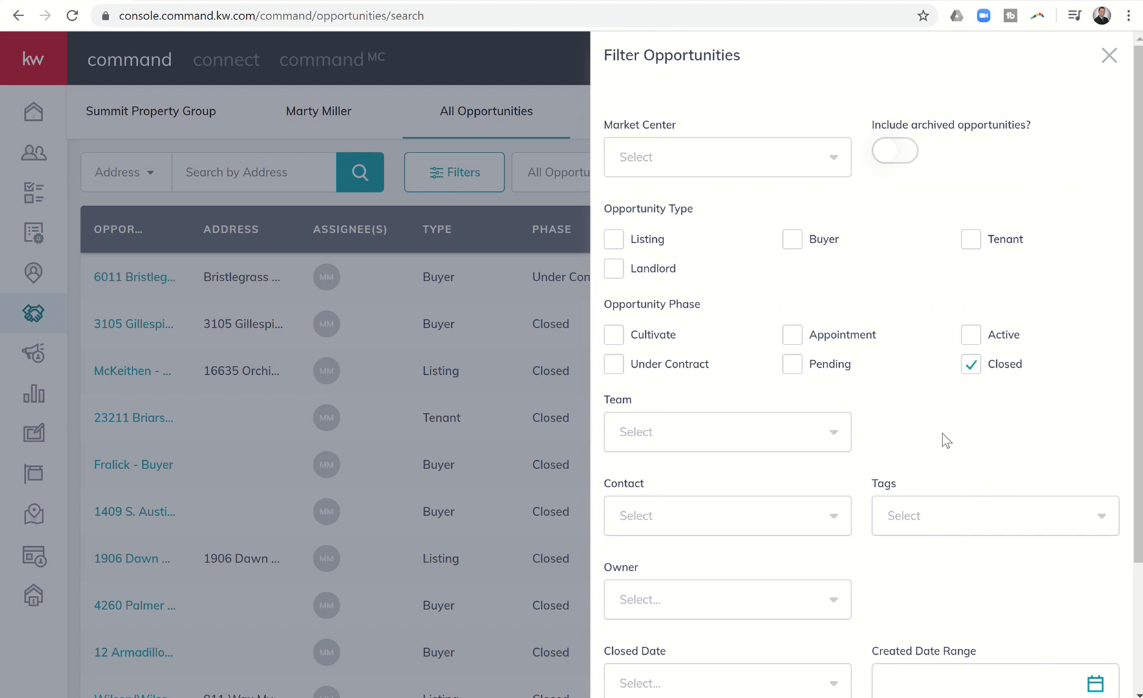
scroll("down", 3)
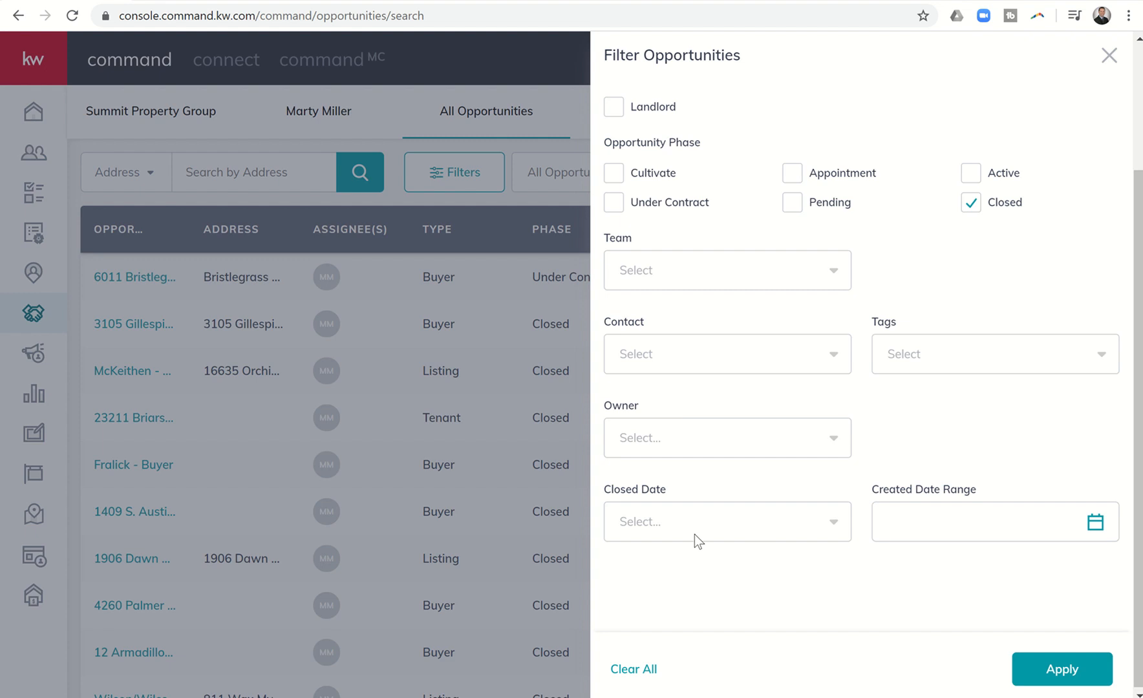
left_click(722, 521)
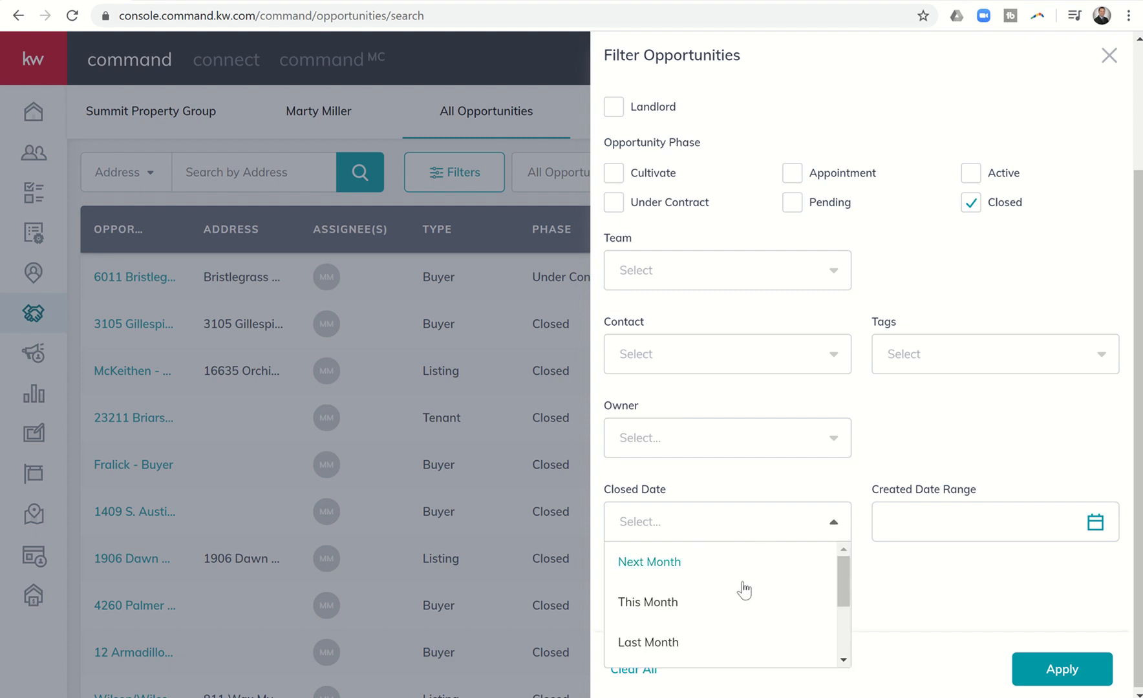
scroll("down", 3)
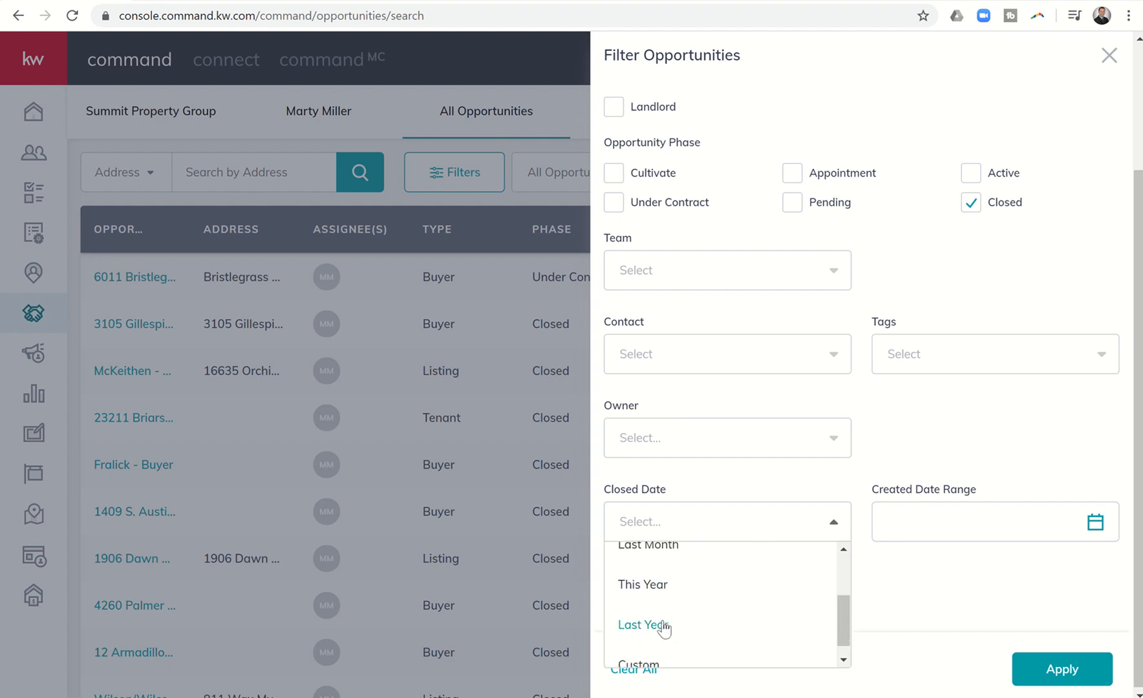
left_click(642, 624)
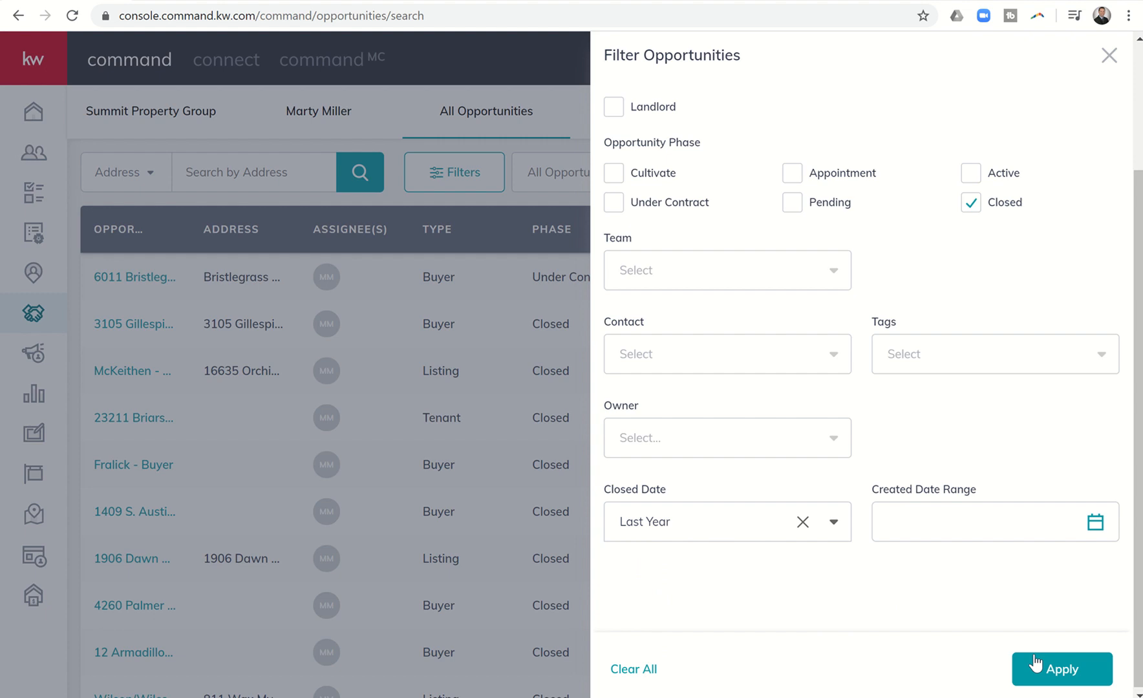
Apply the filters to list the 9 closed 2019 opportunities.
left_click(1061, 669)
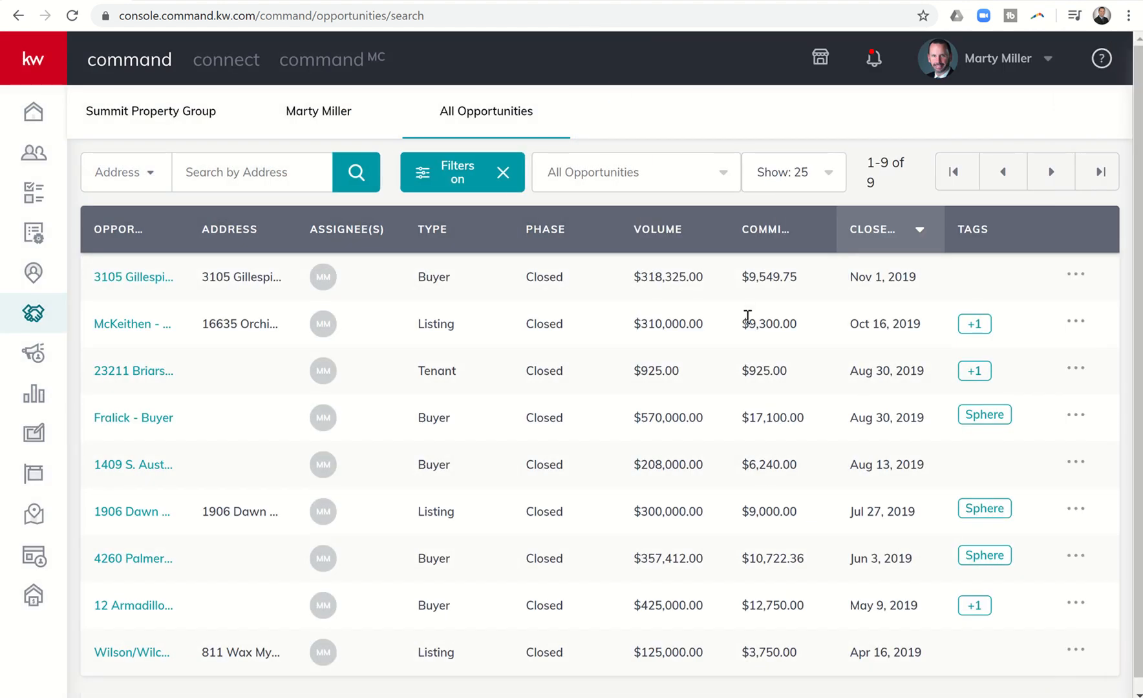
scroll("up", 3)
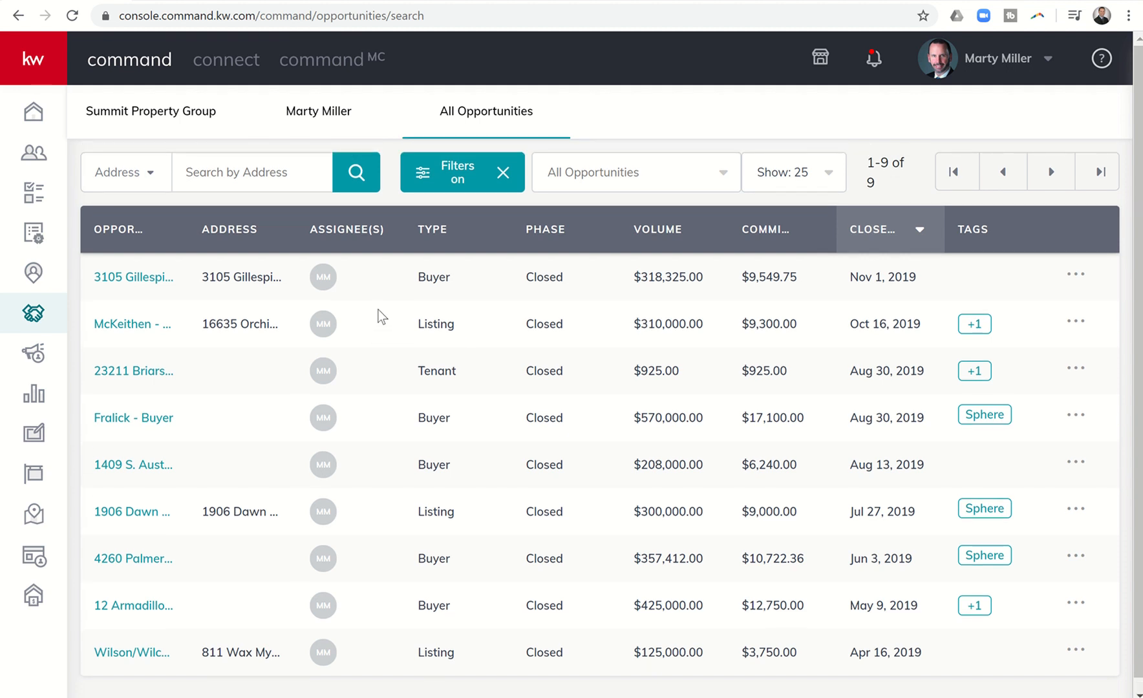
mouse_move(446, 259)
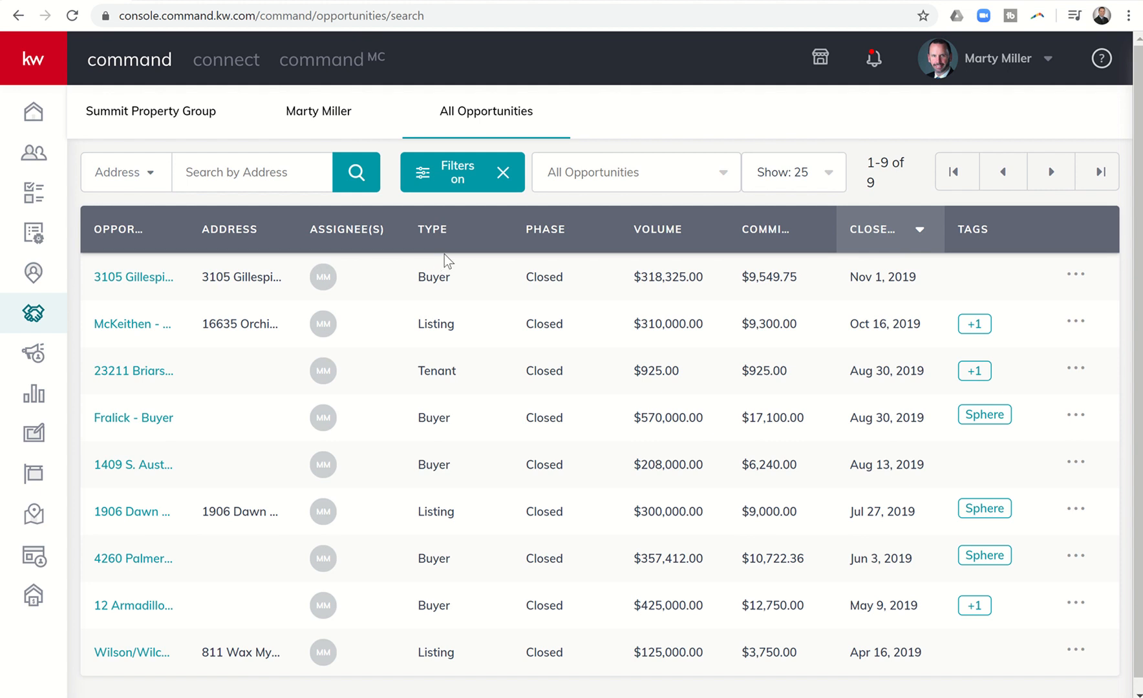
mouse_move(663, 183)
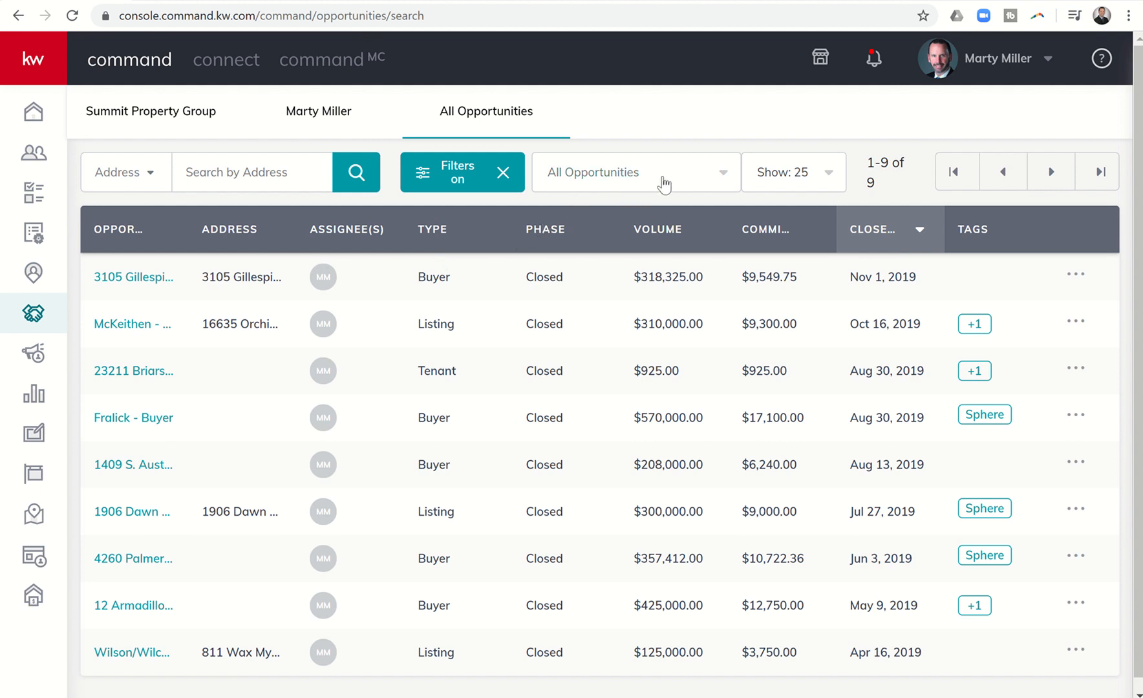
Create a Smartview named 'Closed Transactions 2019' from the filtered list.
left_click(633, 172)
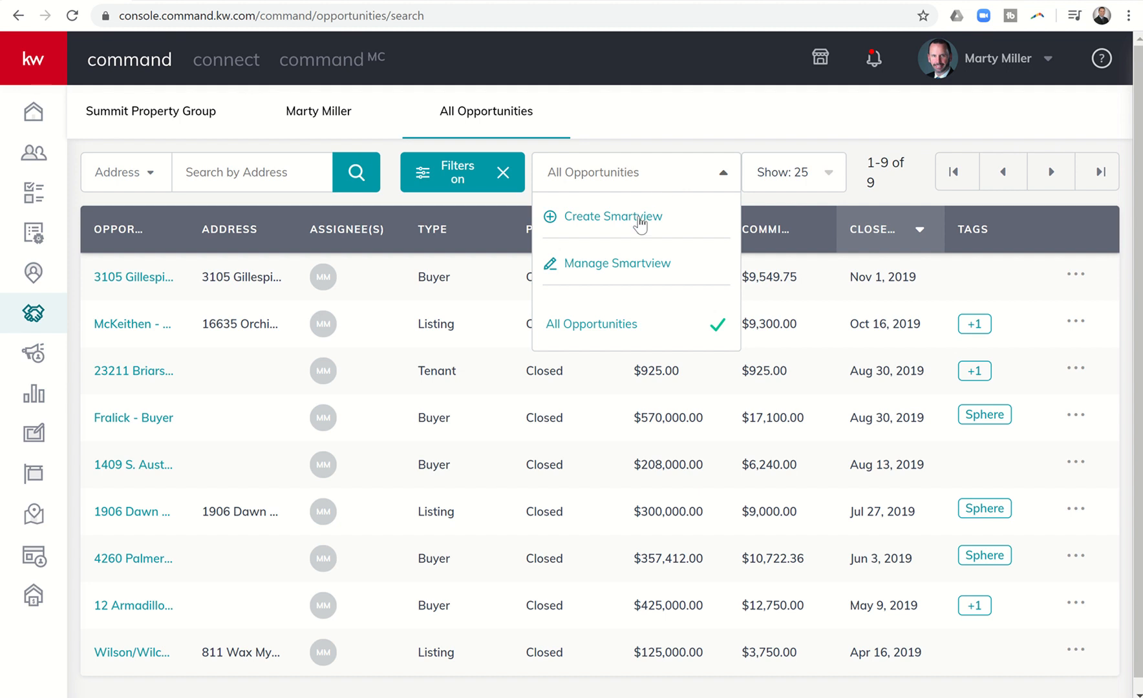
left_click(612, 217)
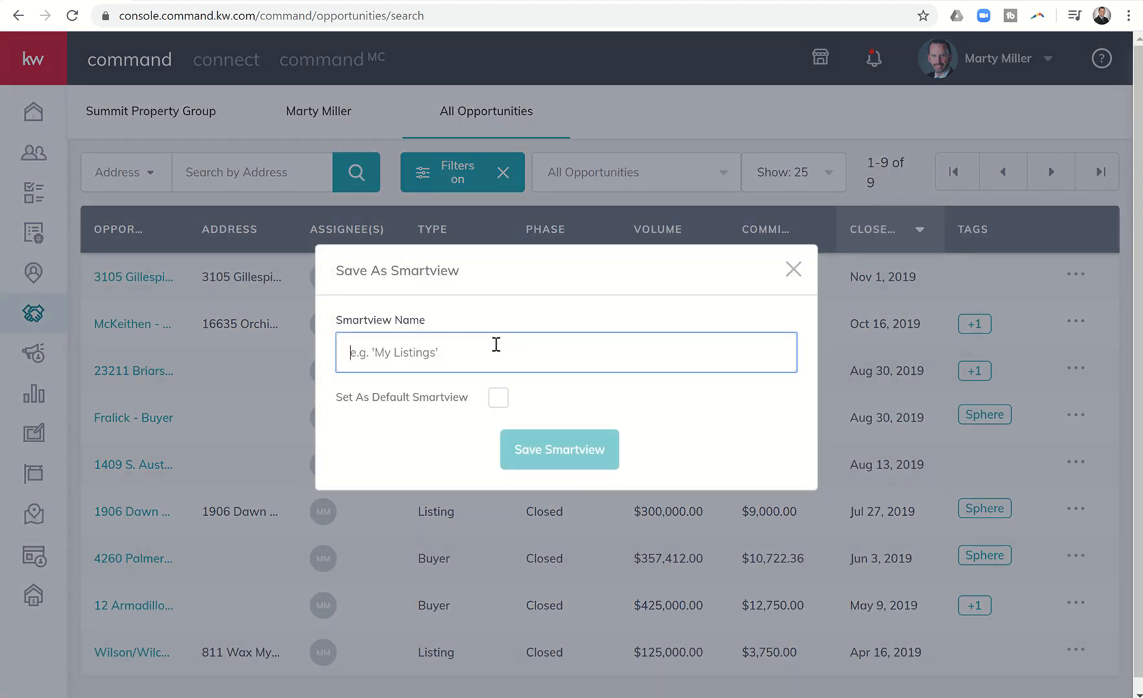
type("Closed")
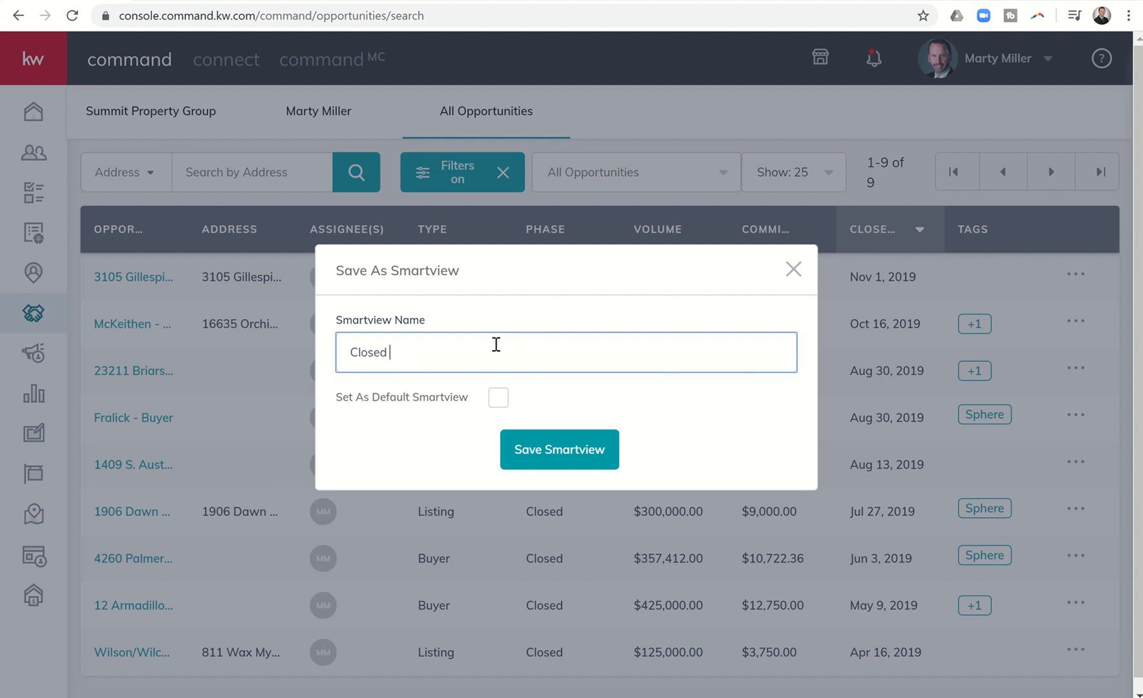
type("Transactions")
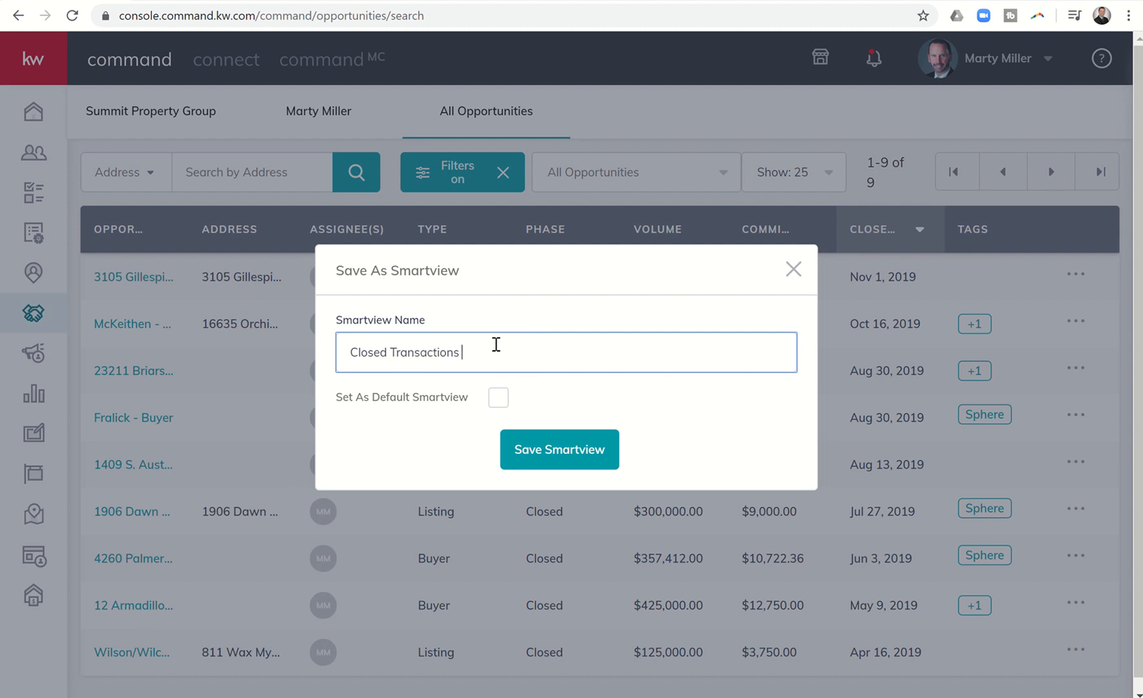
type("2019")
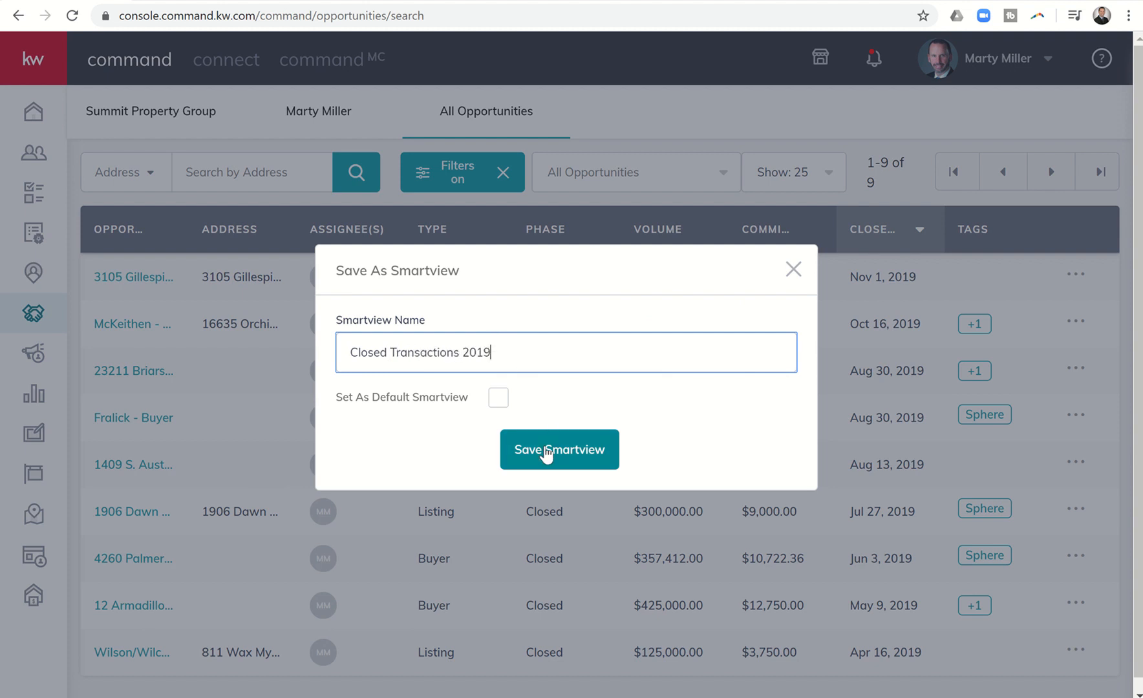
left_click(559, 450)
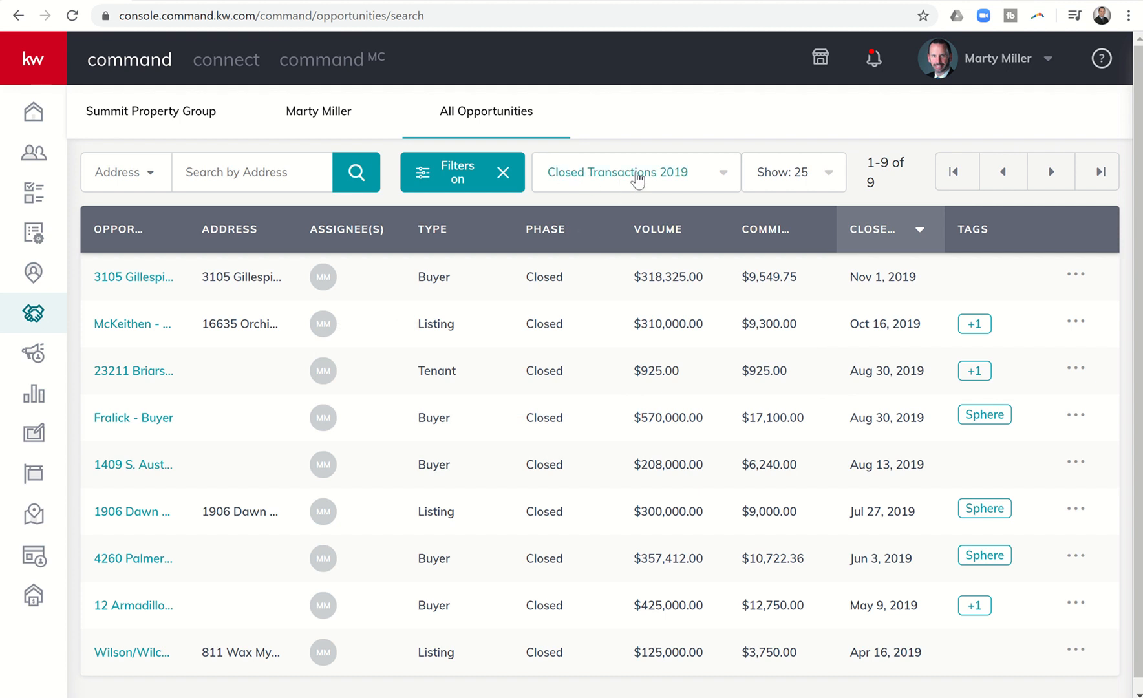
left_click(635, 172)
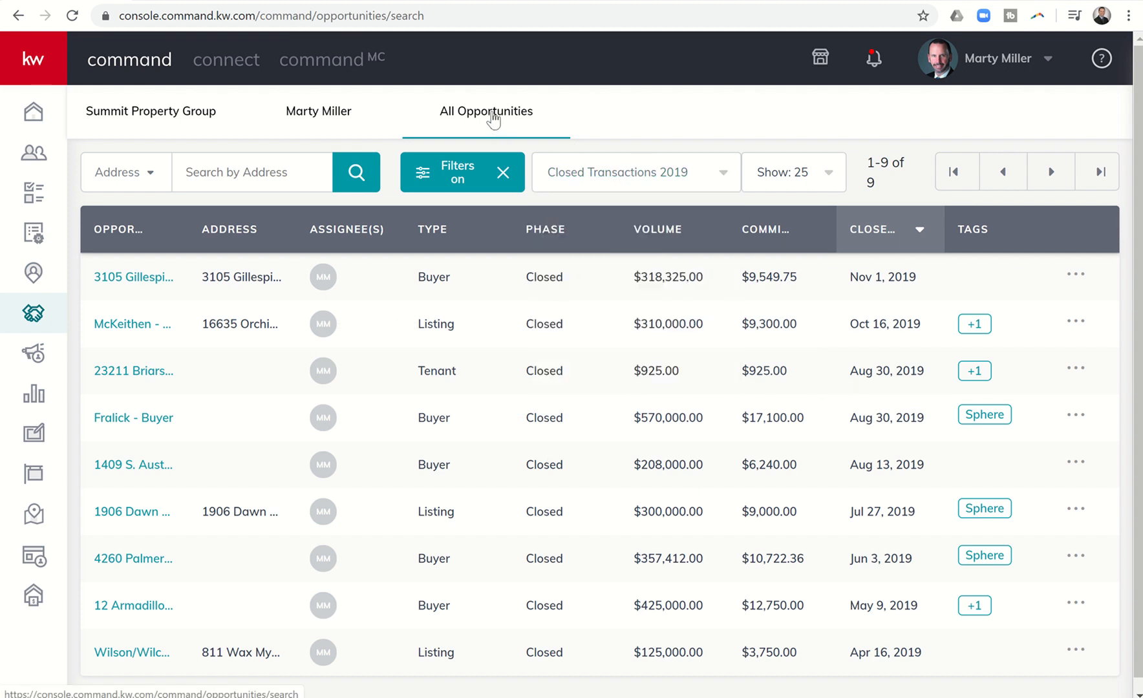
mouse_move(33, 314)
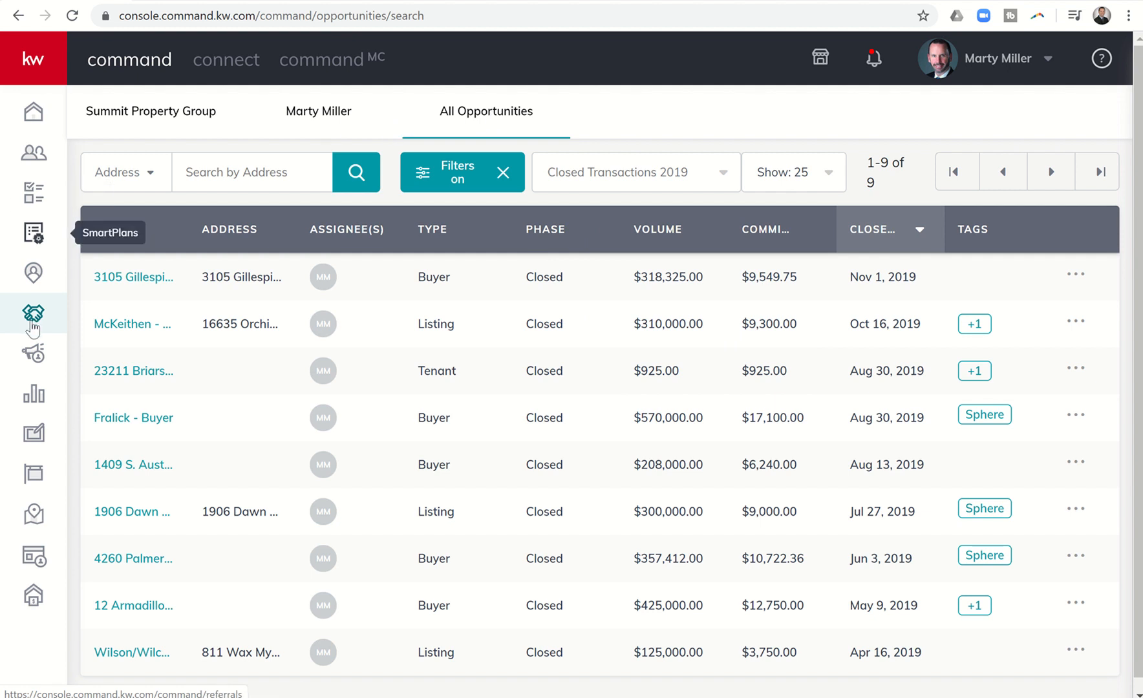
left_click(33, 314)
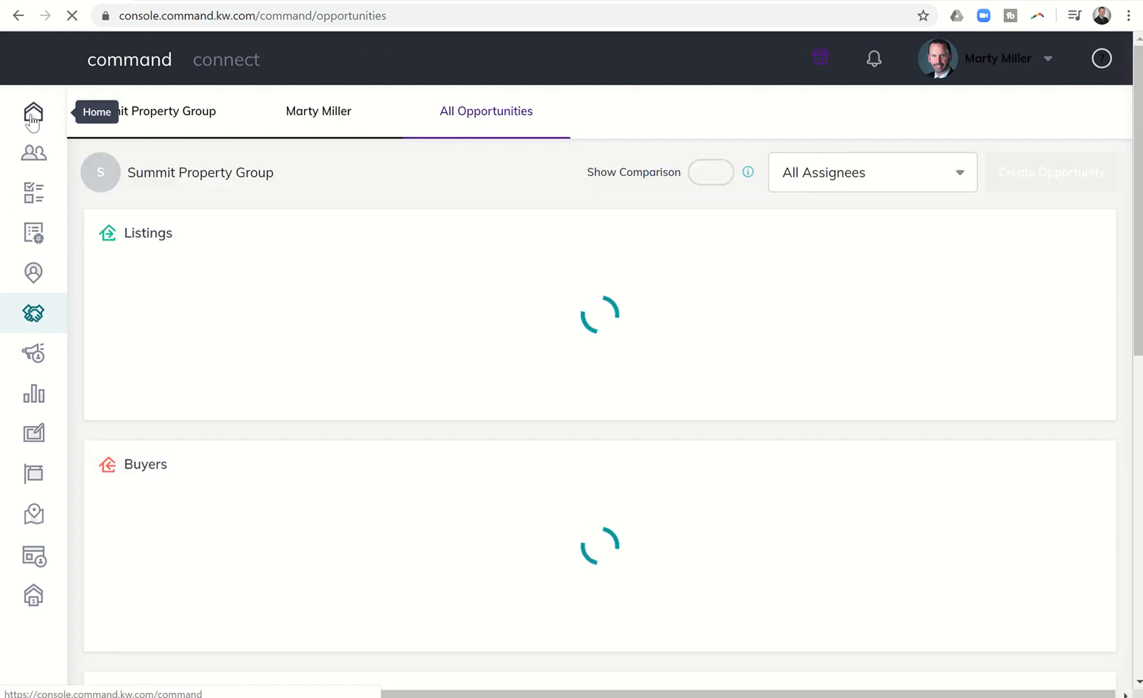
left_click(486, 111)
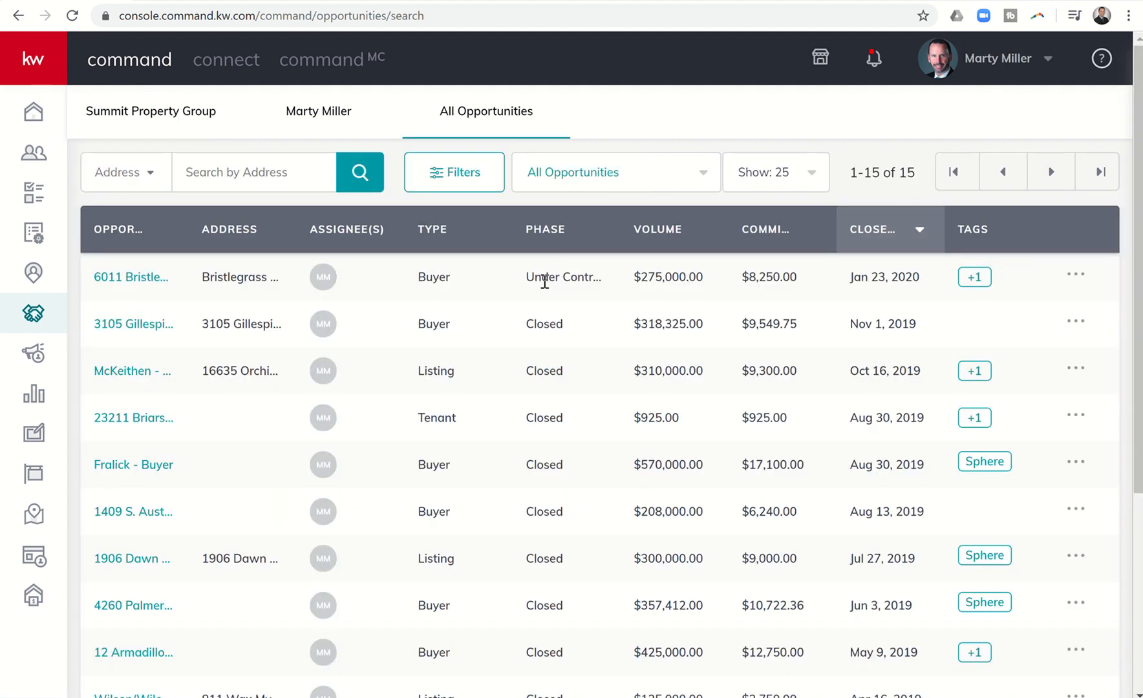
mouse_move(665, 188)
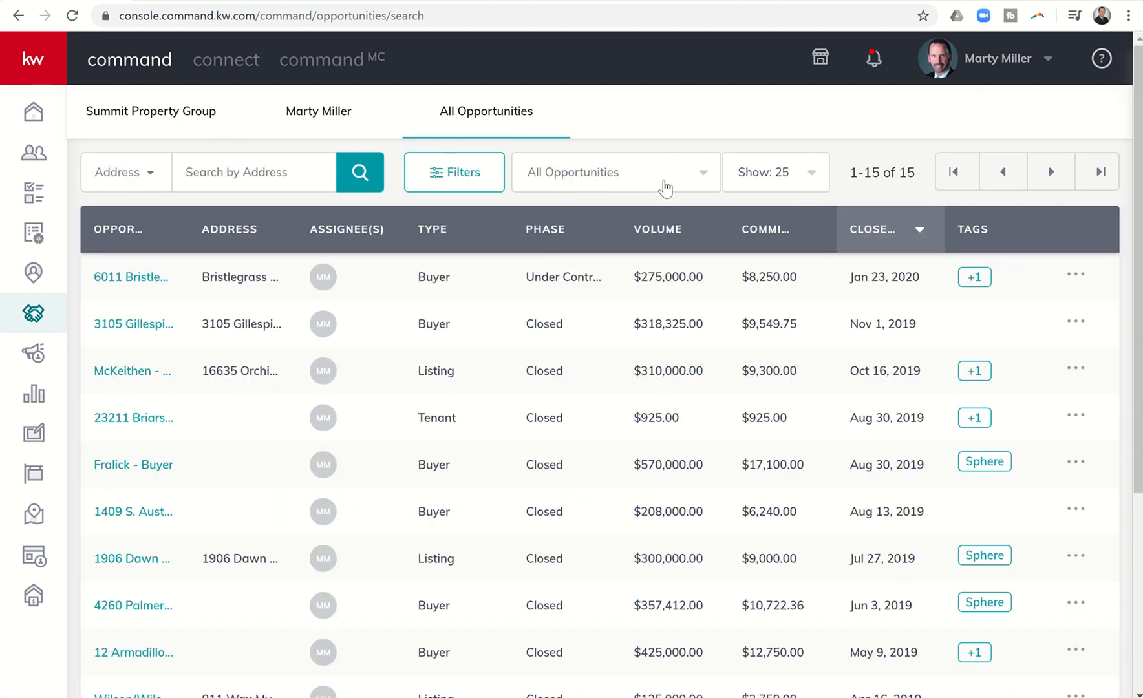
left_click(614, 172)
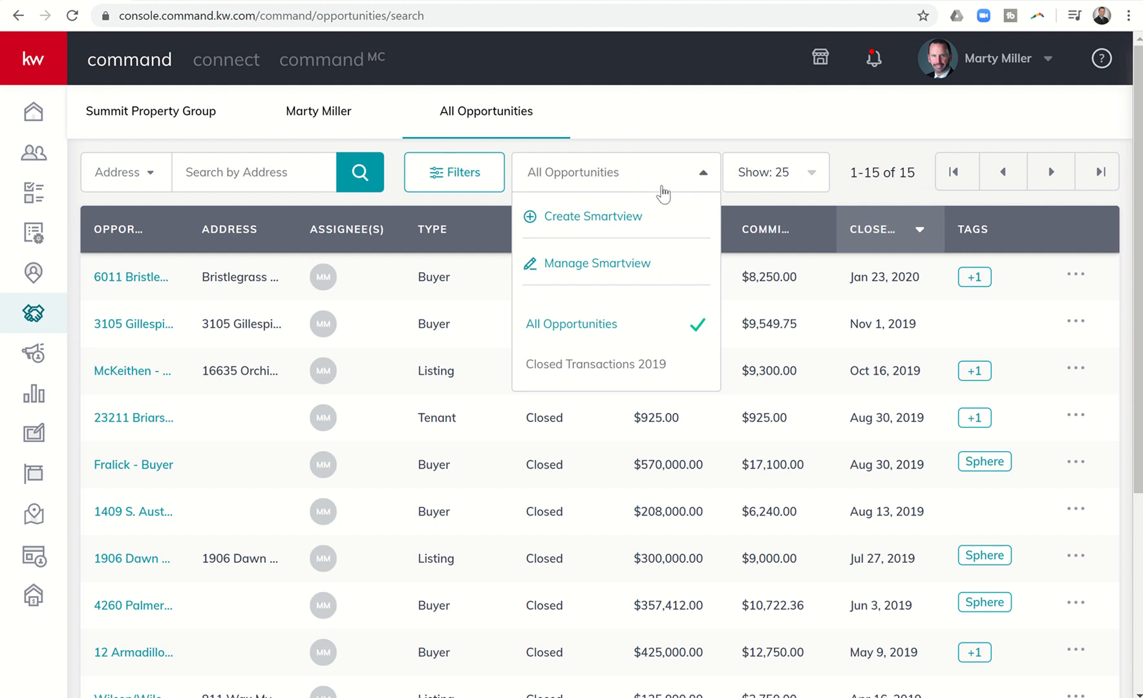
left_click(595, 364)
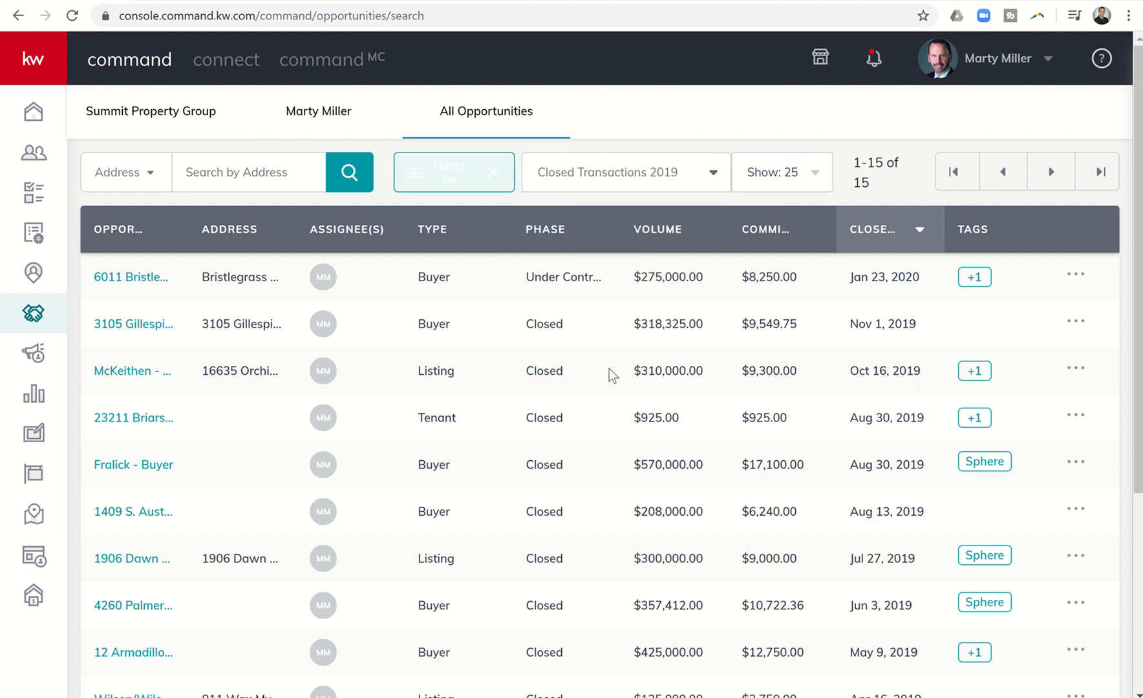
left_click(452, 172)
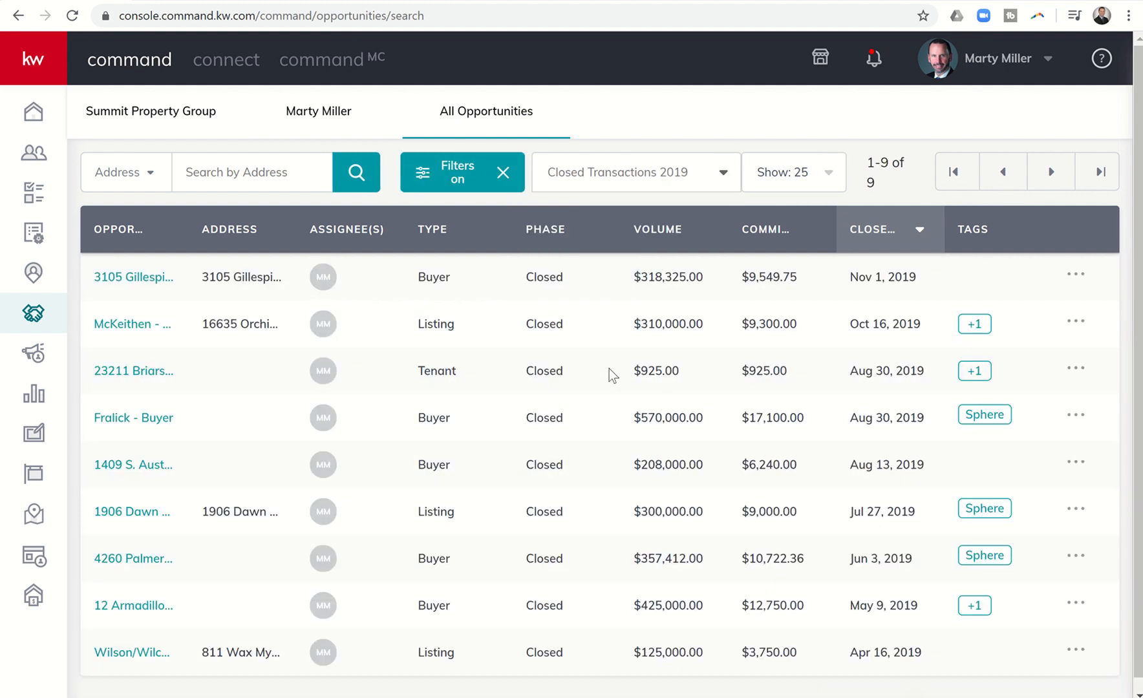
mouse_move(503, 177)
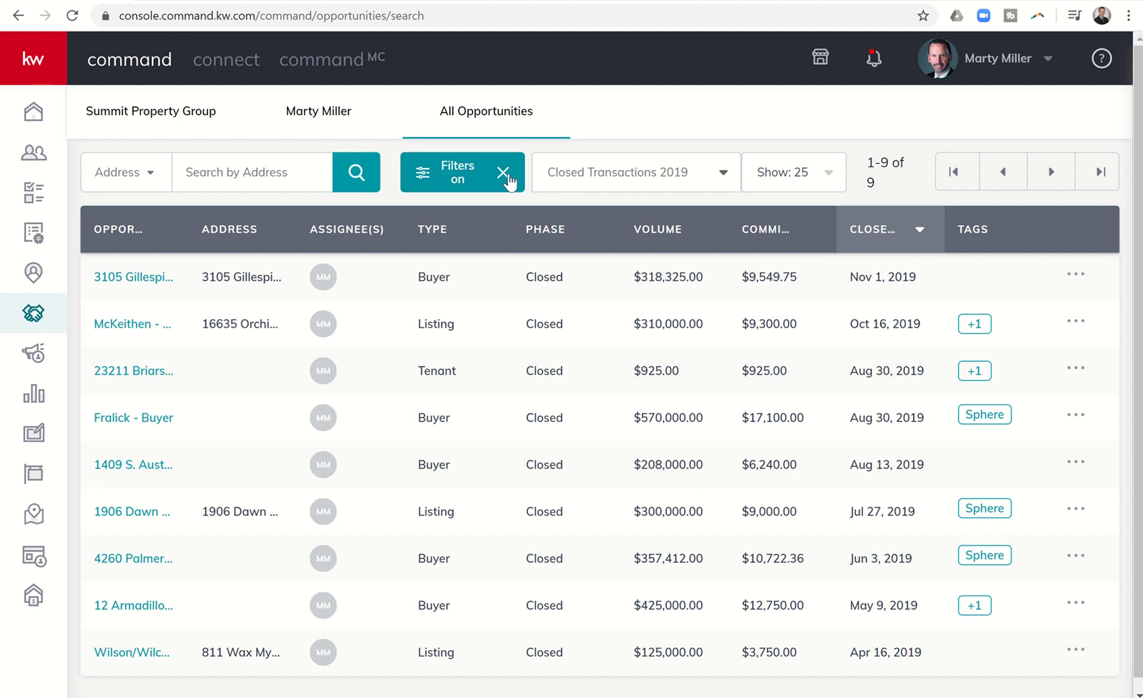
Clear filters, then filter to Active, Under Contract and Pending phases, showing 5 opportunities.
left_click(504, 172)
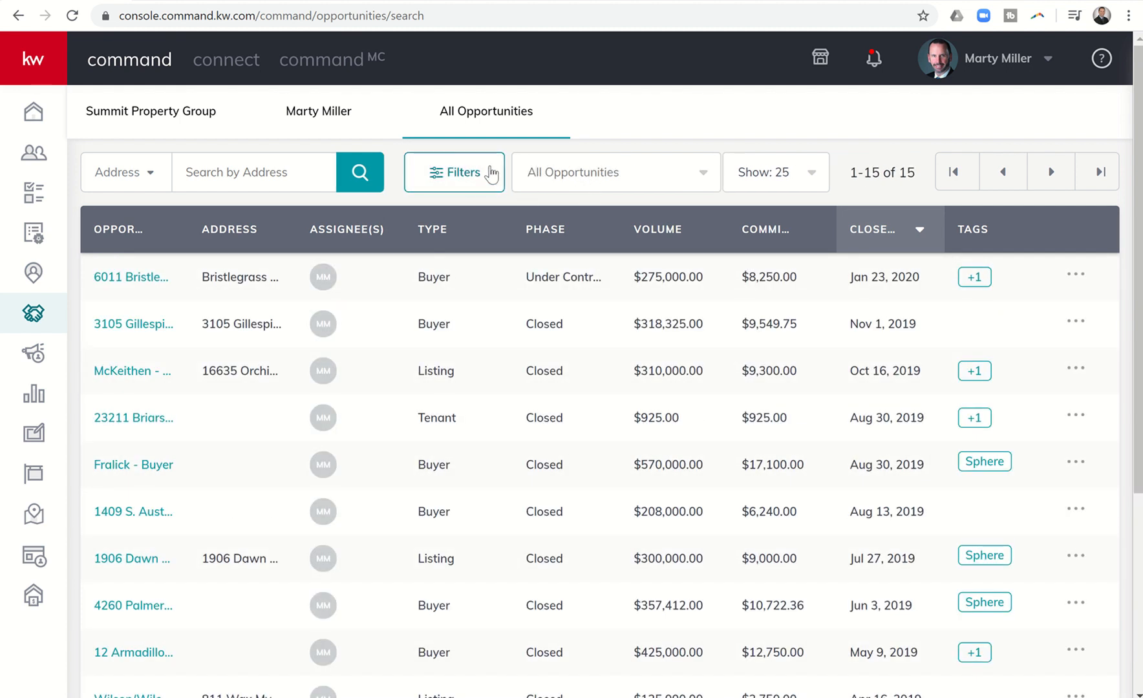
mouse_move(484, 181)
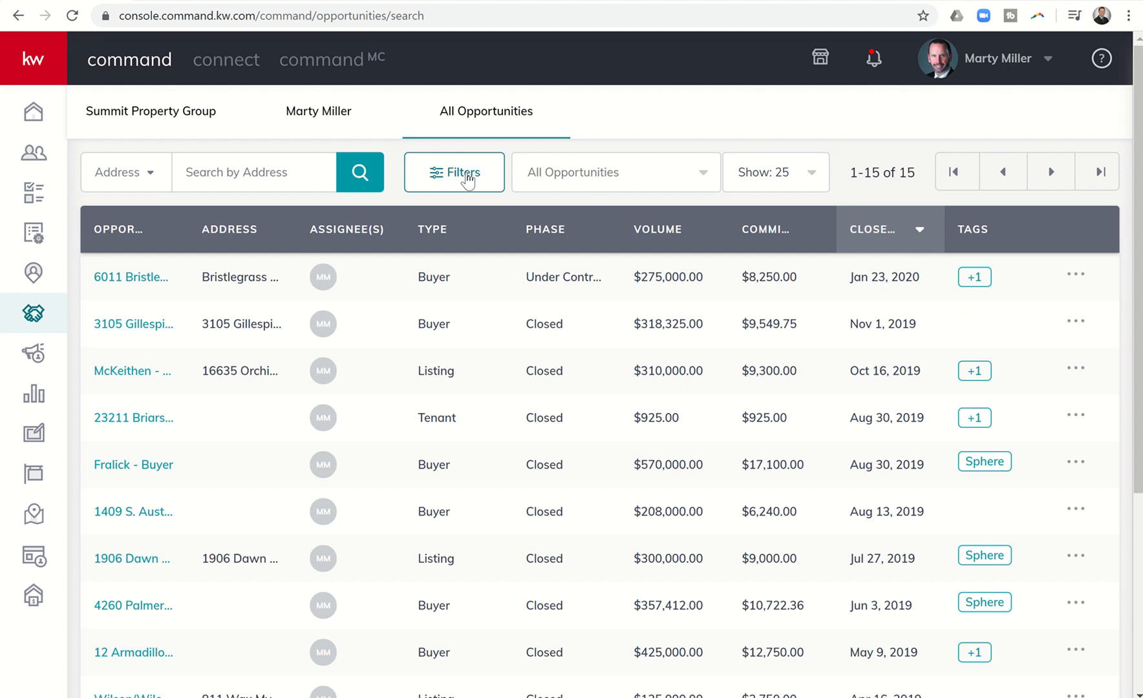
left_click(453, 172)
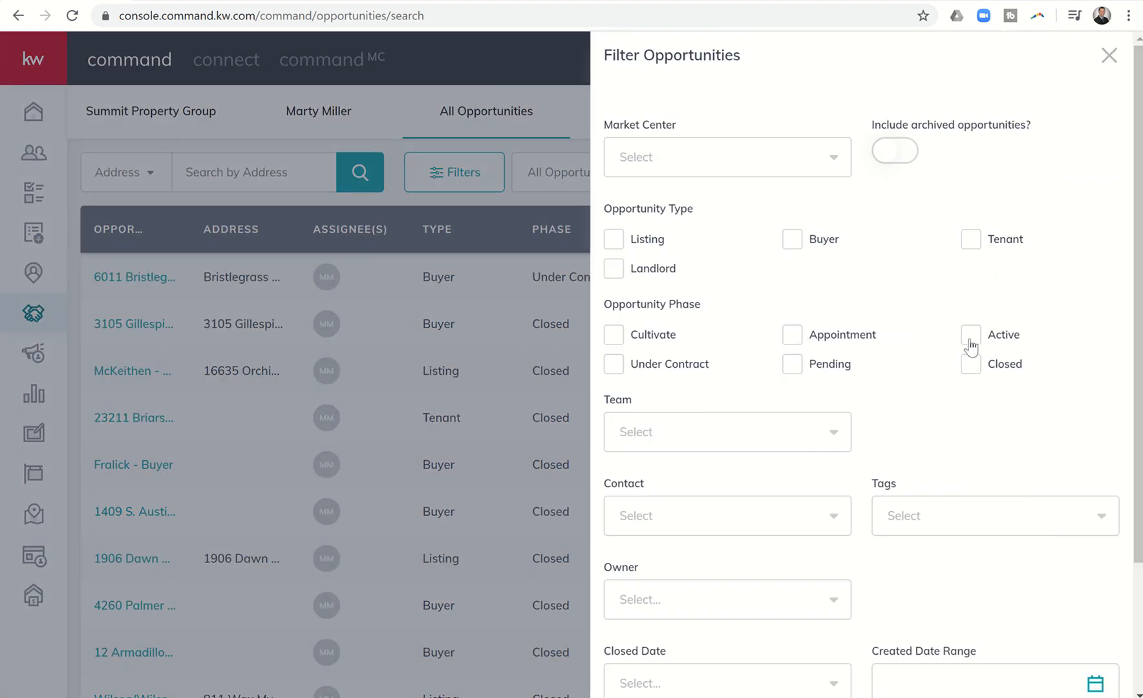
left_click(970, 334)
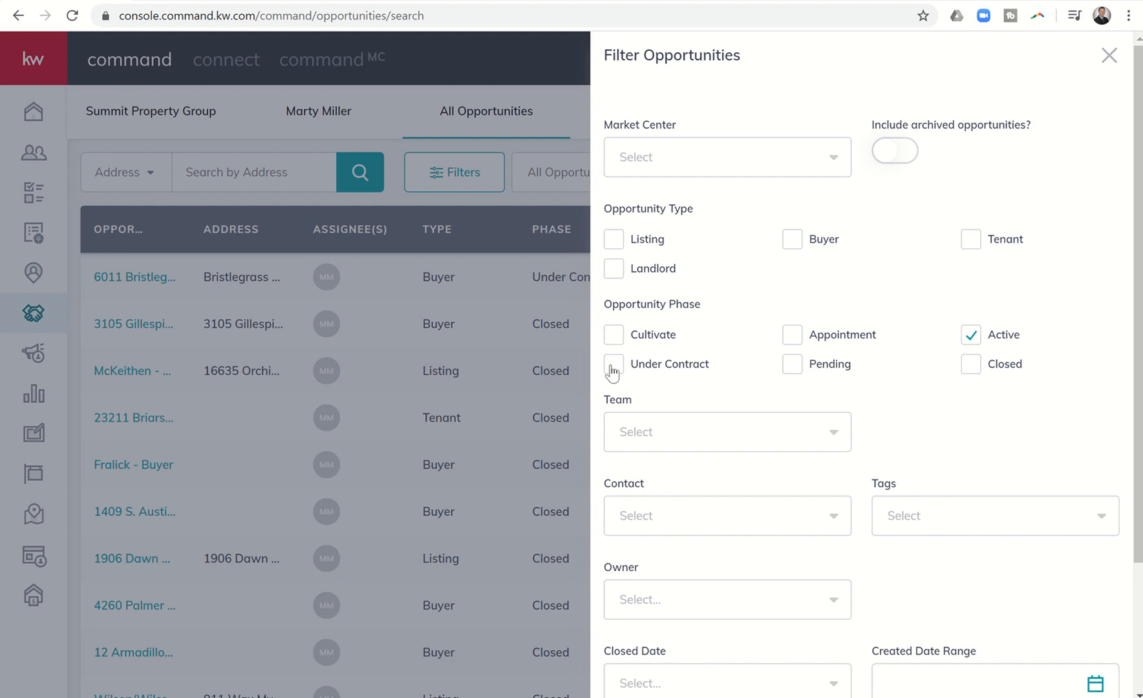
left_click(613, 364)
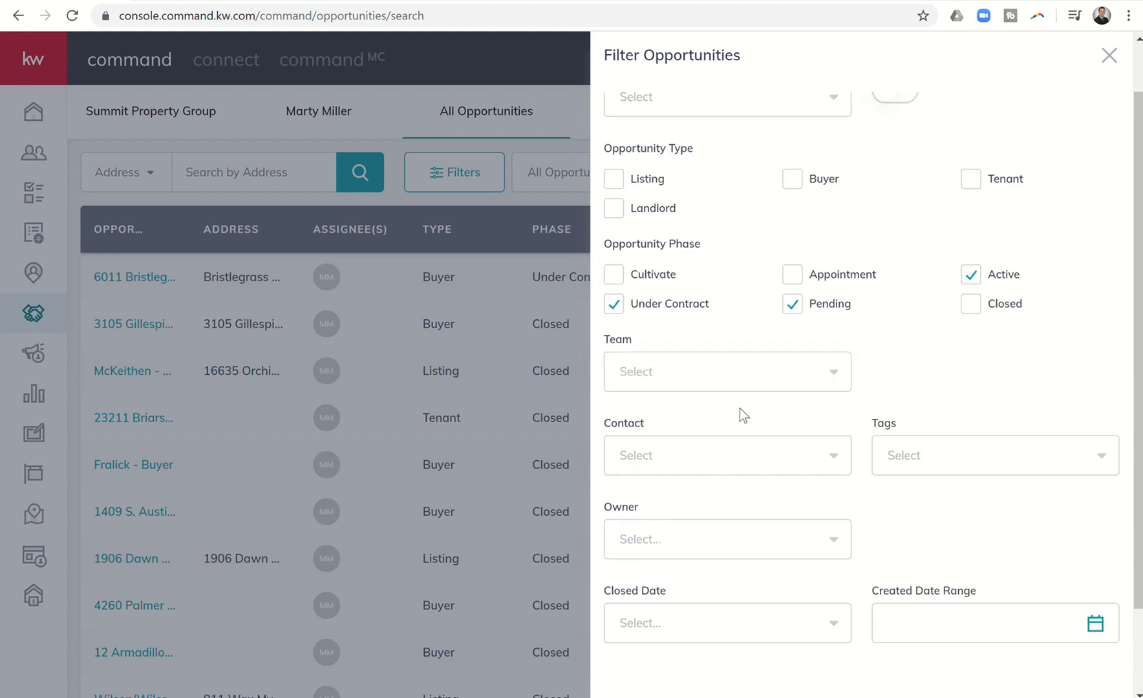
scroll("down", 3)
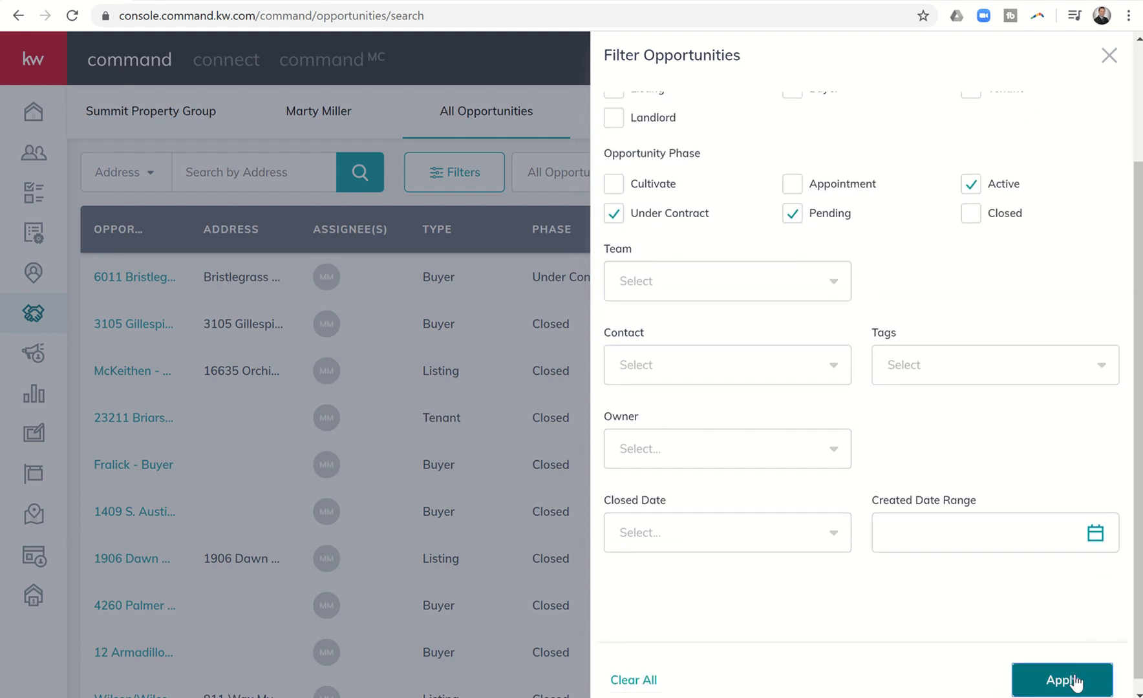
left_click(1062, 680)
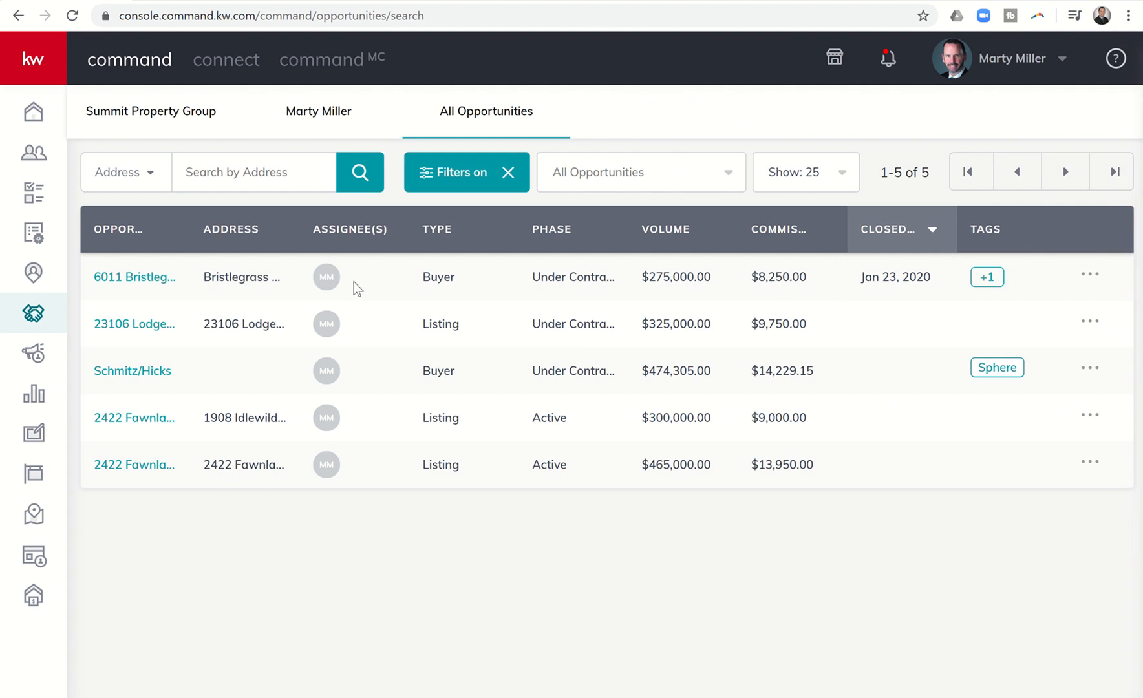
mouse_move(375, 296)
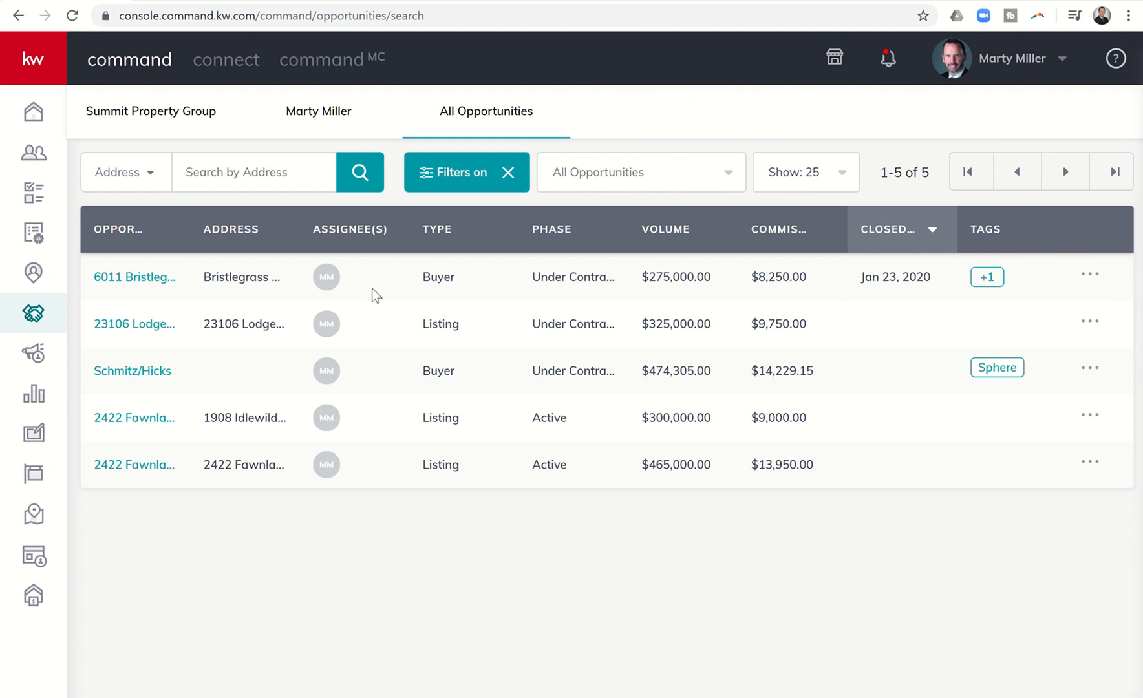
mouse_move(387, 265)
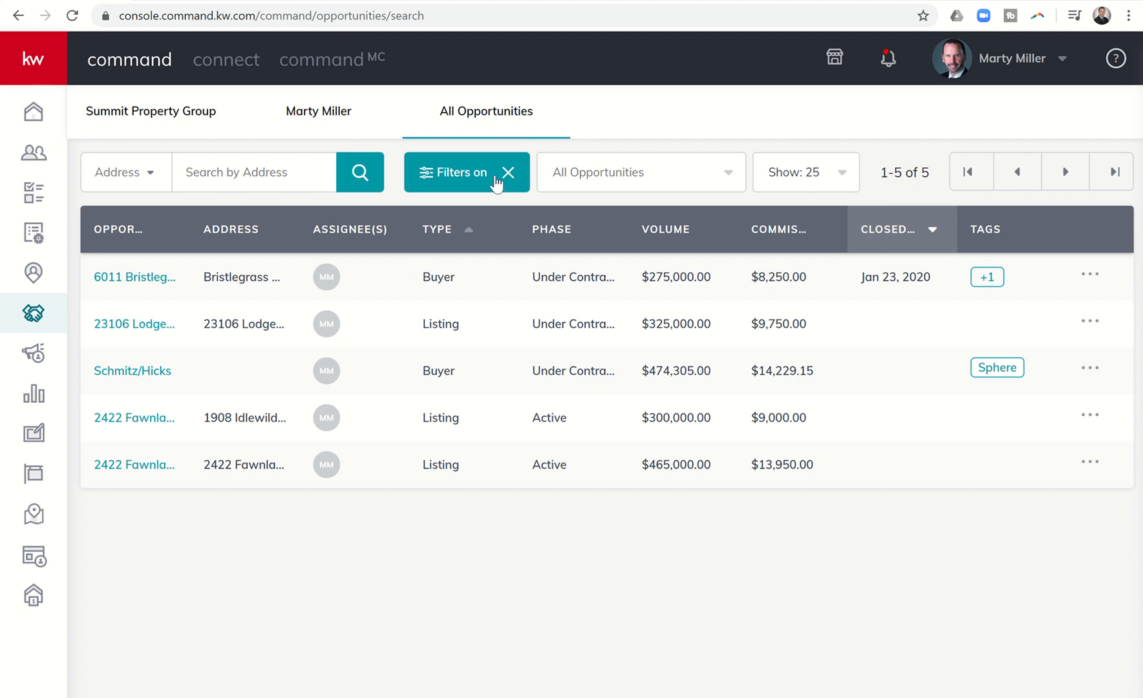
Create a Smartview named 'Active & Pending Opps' from the 5-opportunity list.
left_click(640, 172)
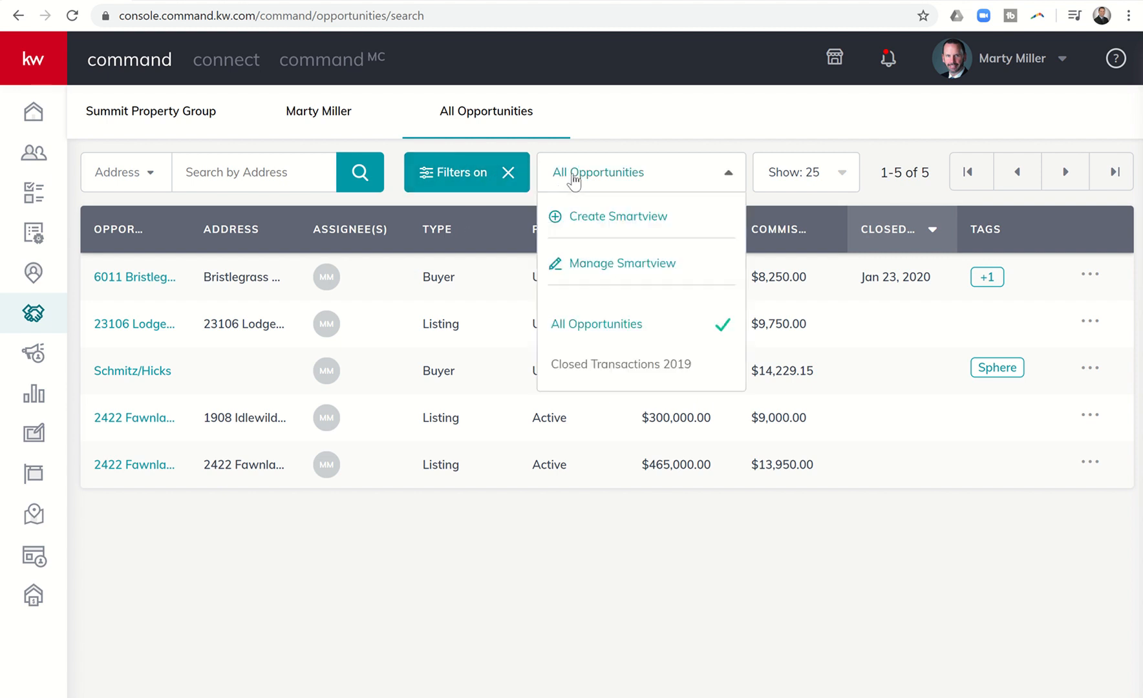
mouse_move(588, 223)
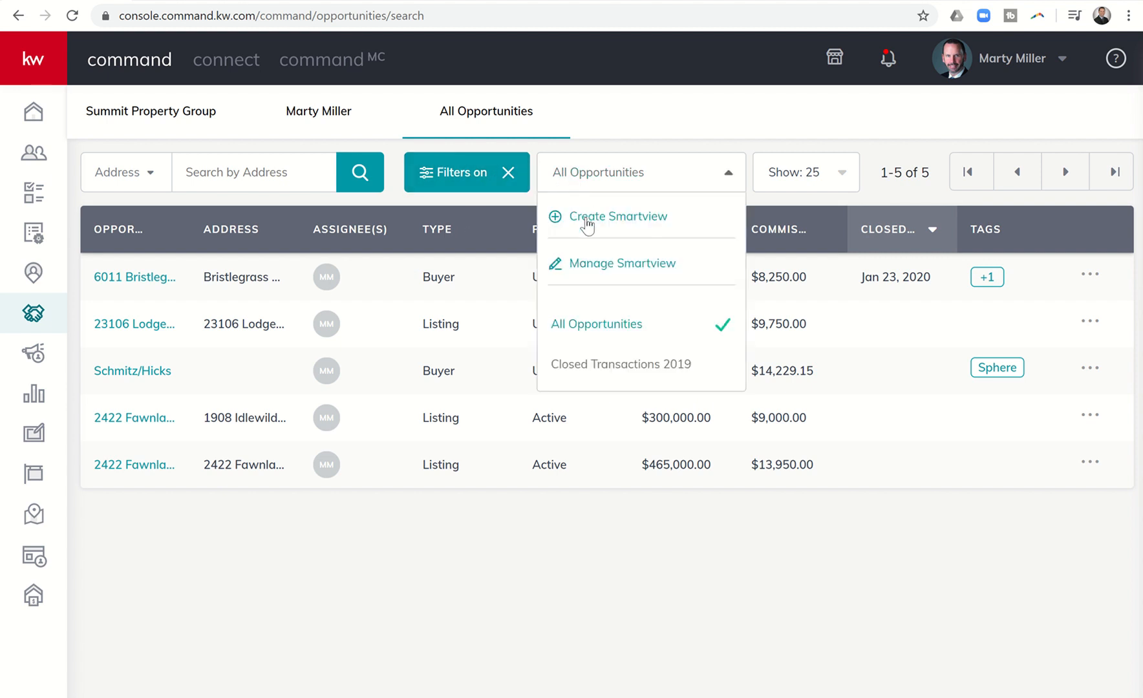
left_click(619, 216)
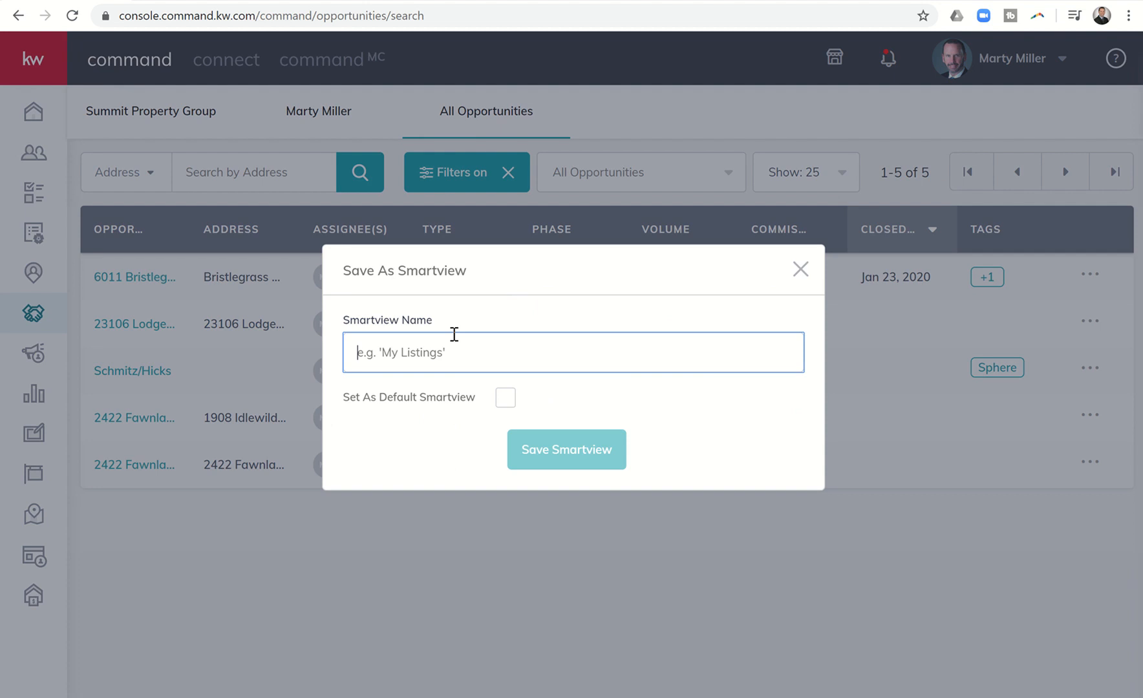
type("Aci")
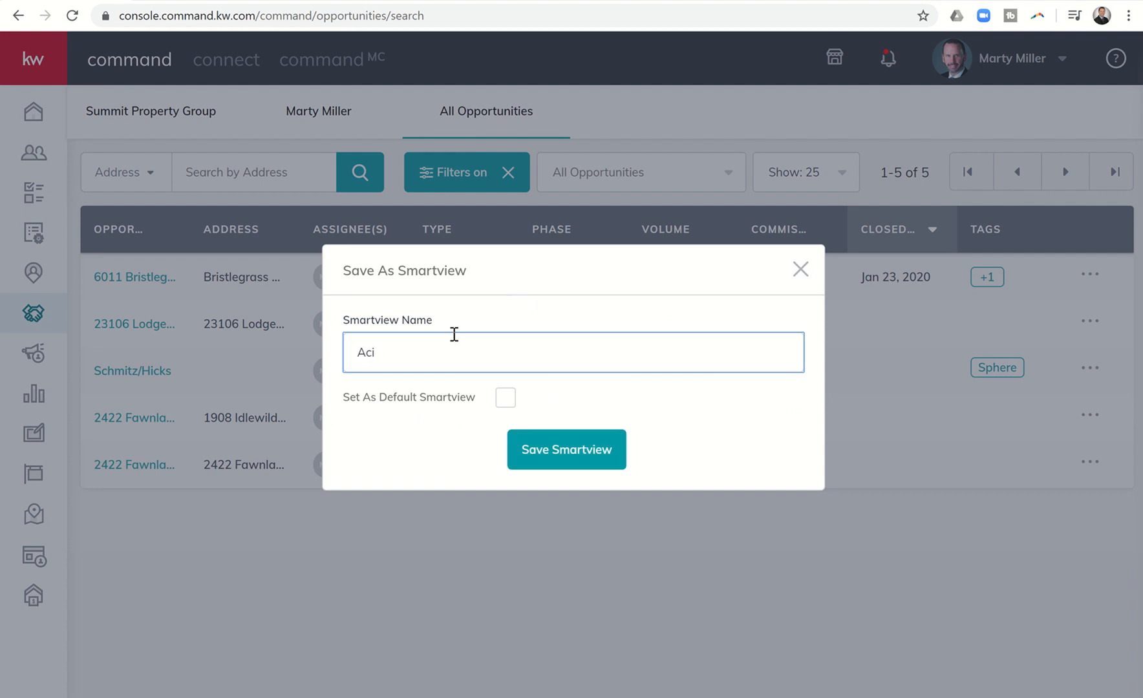
type("Active & Pen")
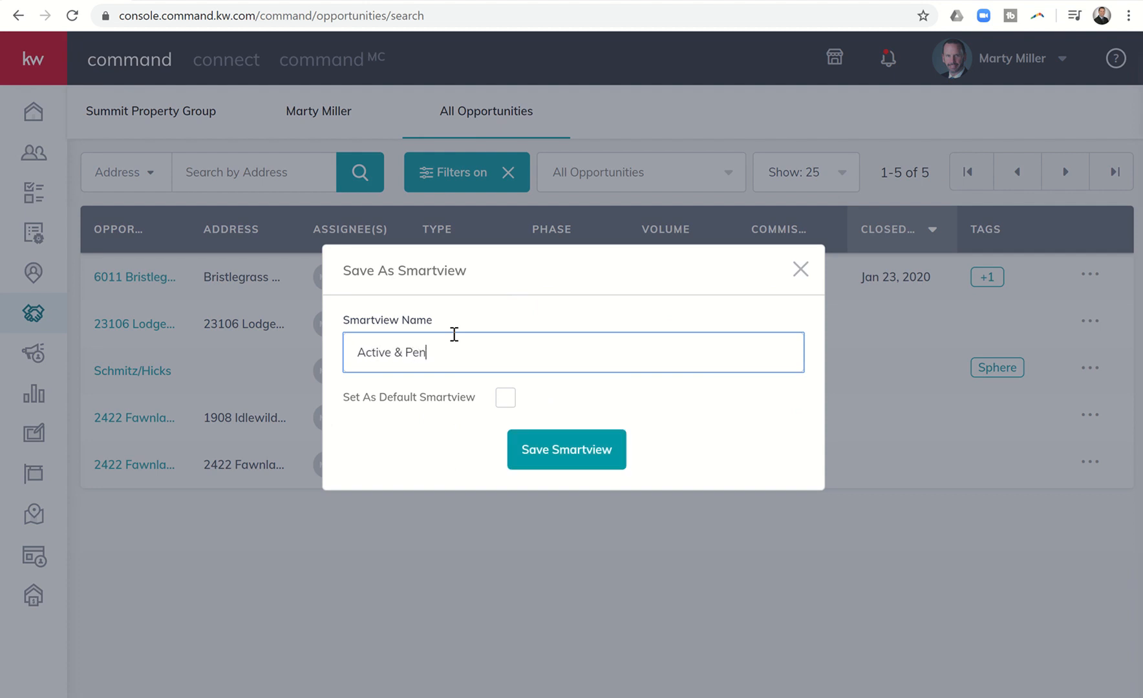
type("ding Opps")
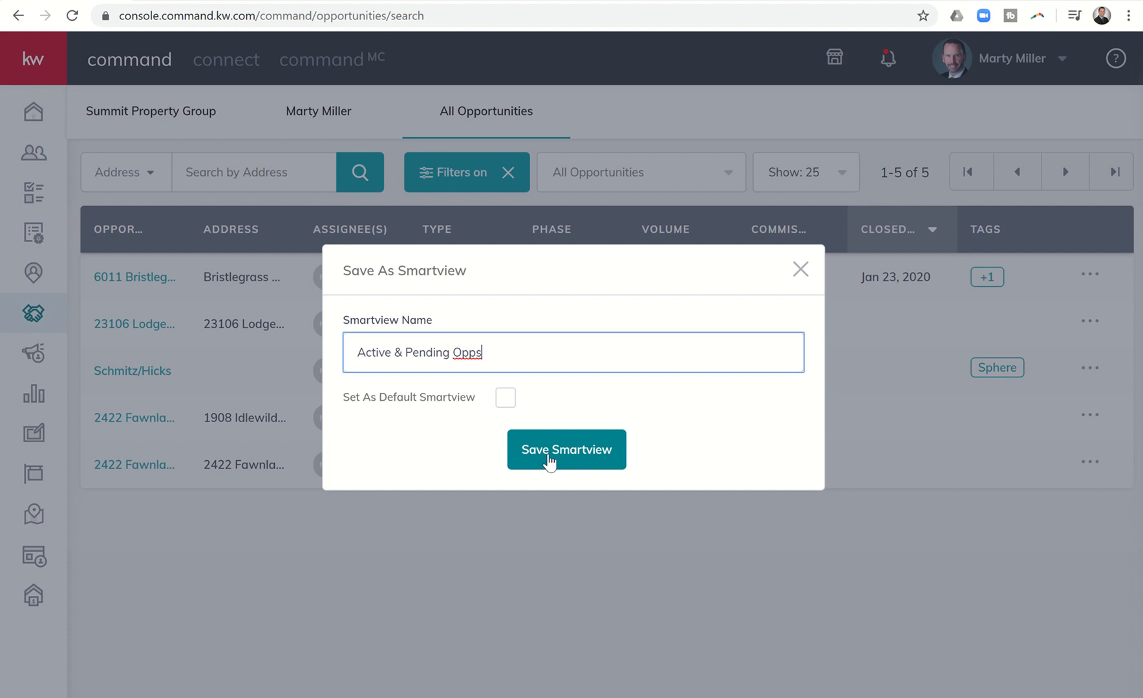
left_click(565, 450)
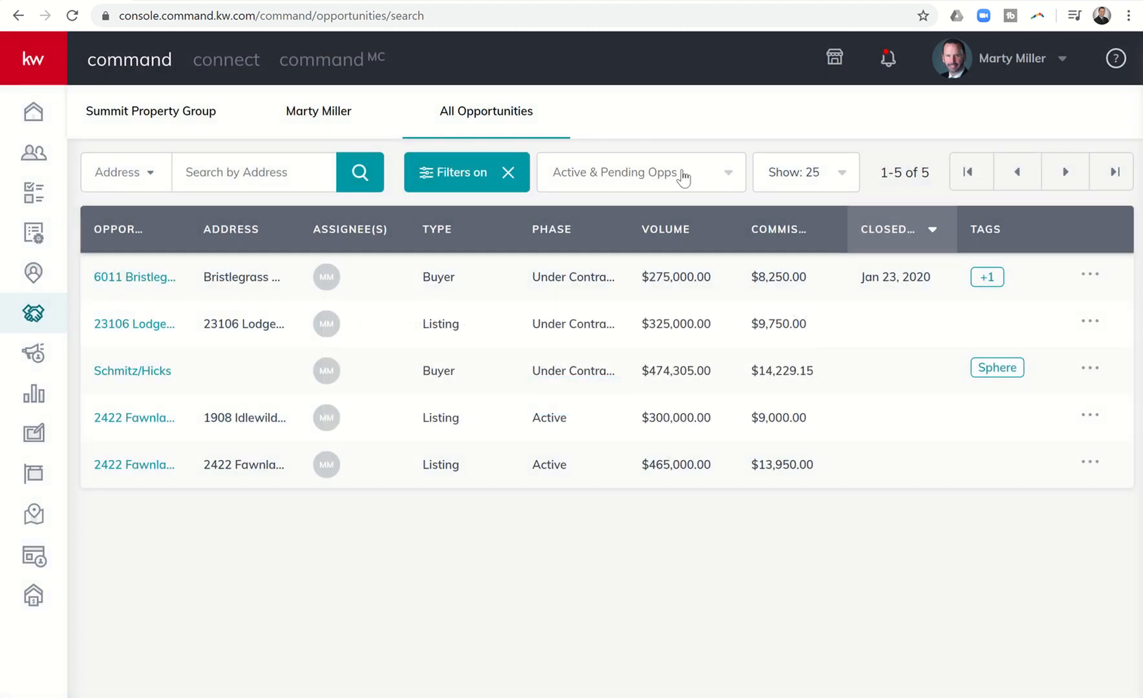
Switch to Closed Transactions 2019, then Active & Pending Opps, then All Opportunities.
left_click(640, 173)
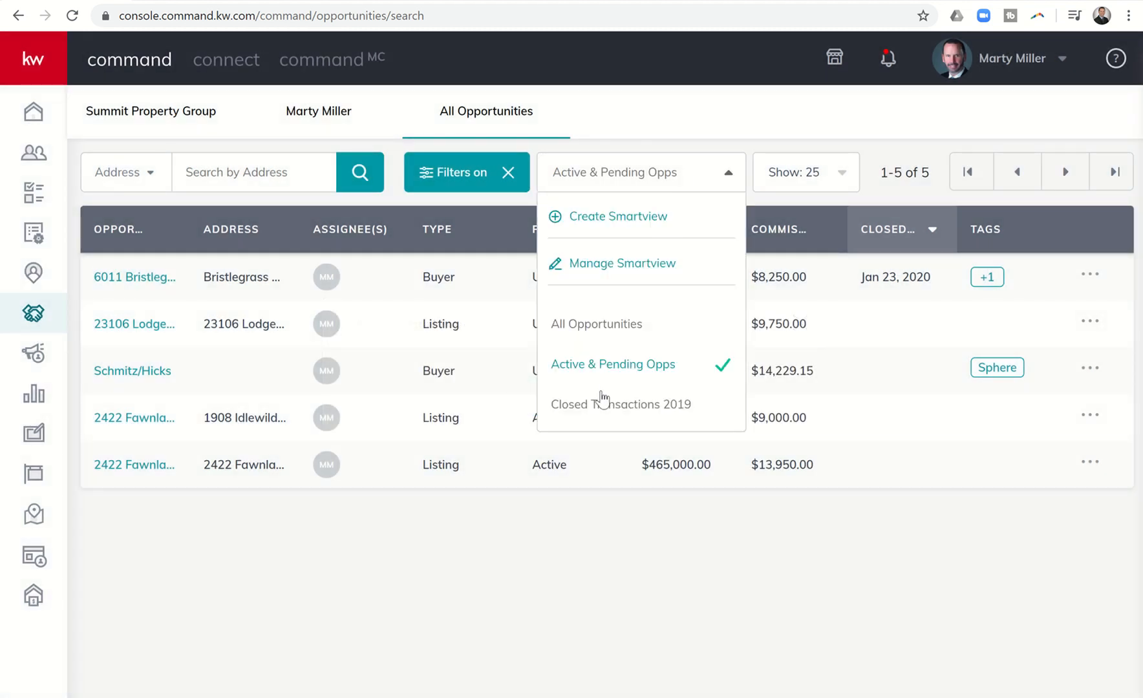
left_click(621, 405)
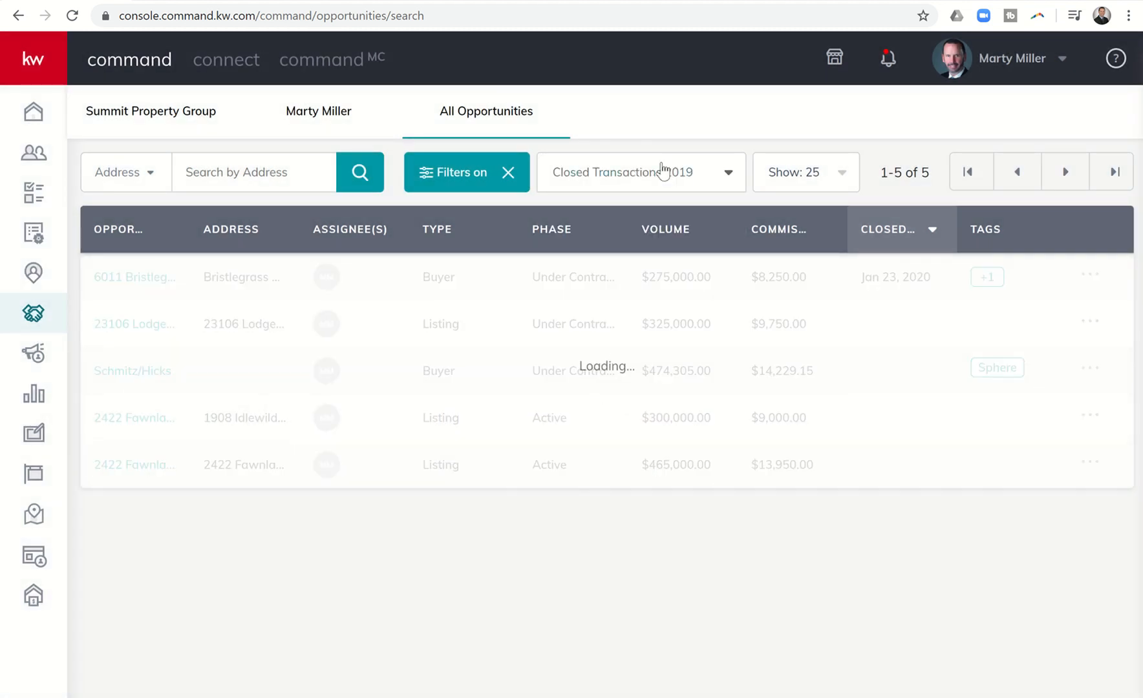
left_click(640, 172)
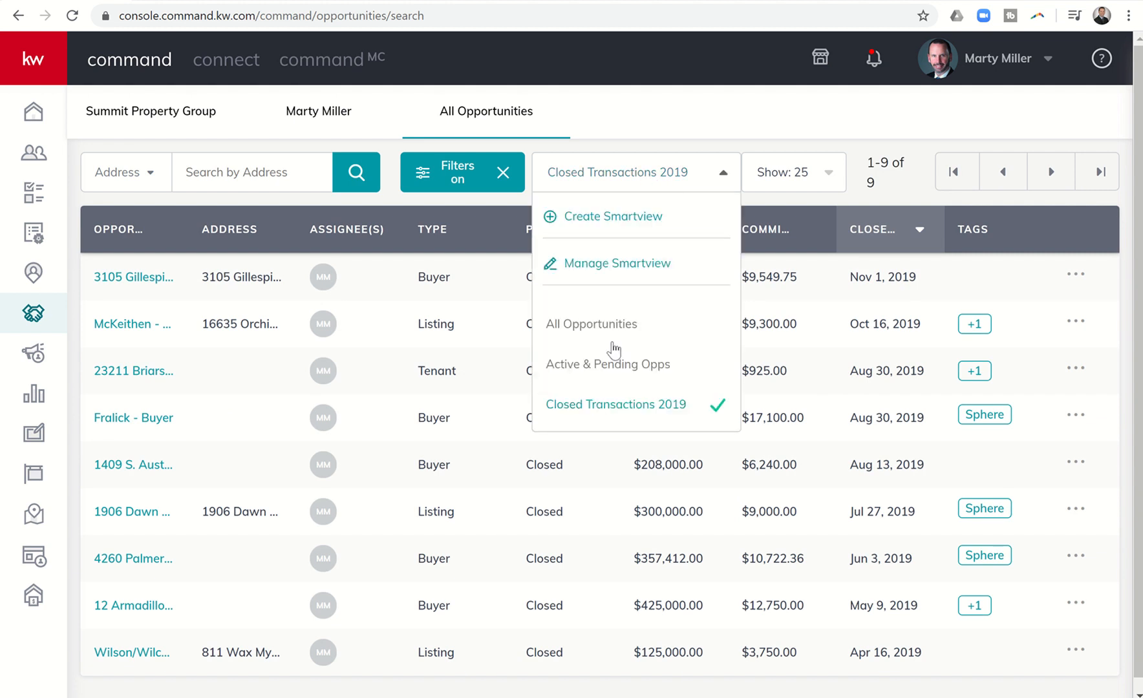
left_click(607, 365)
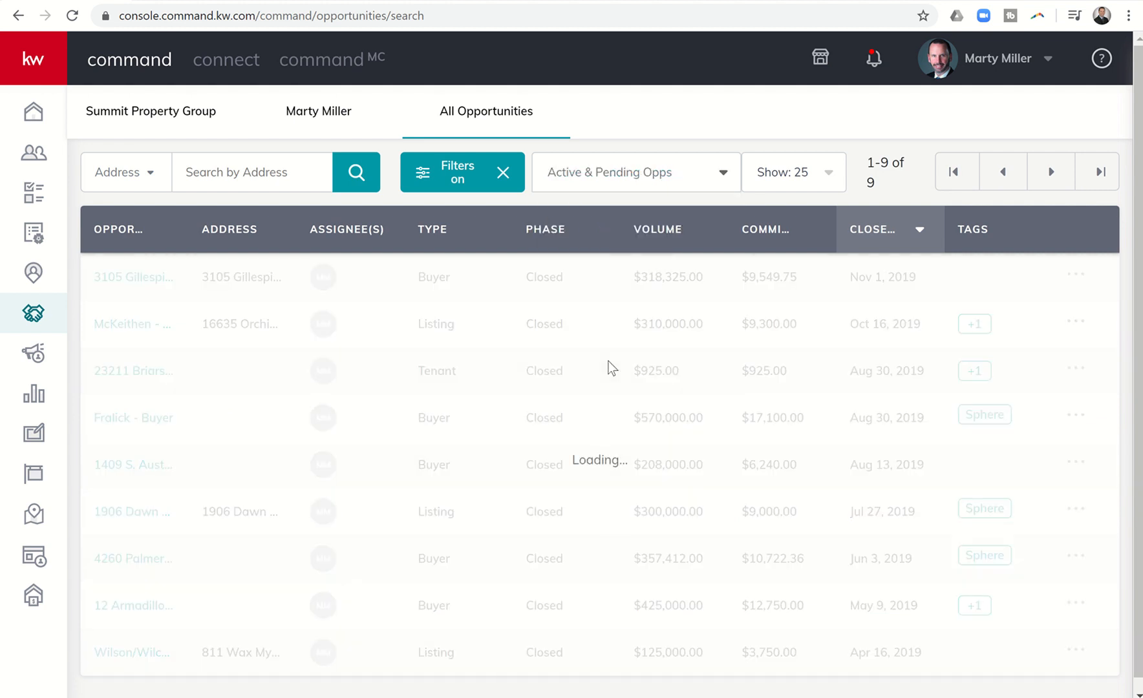
left_click(634, 172)
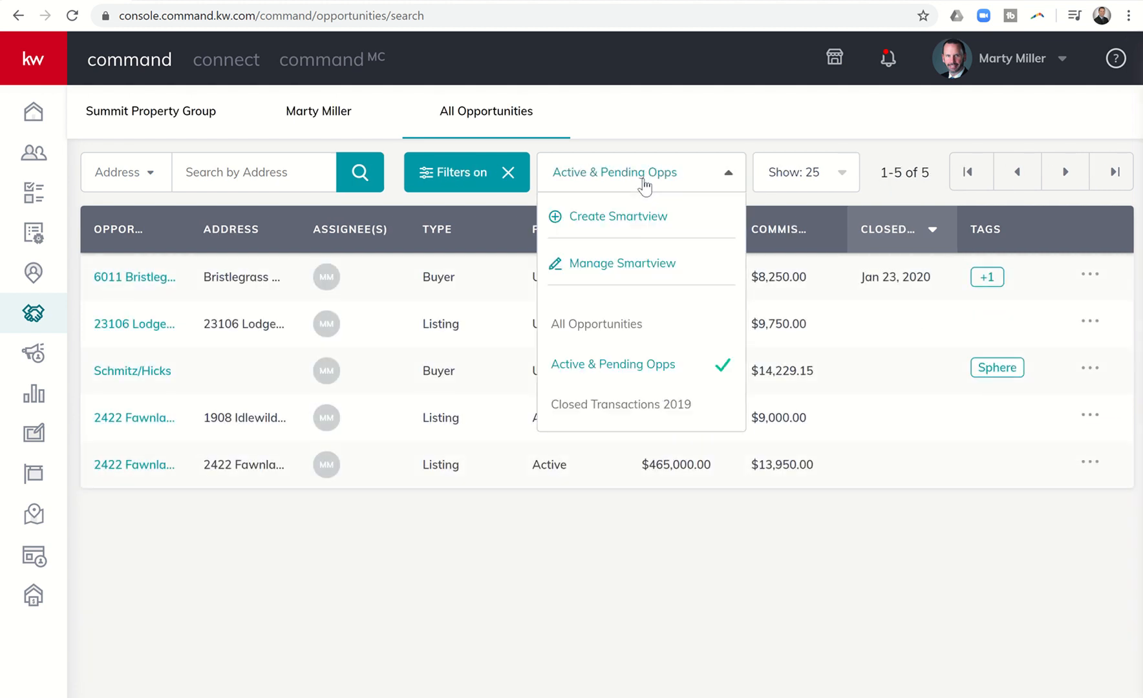
left_click(596, 323)
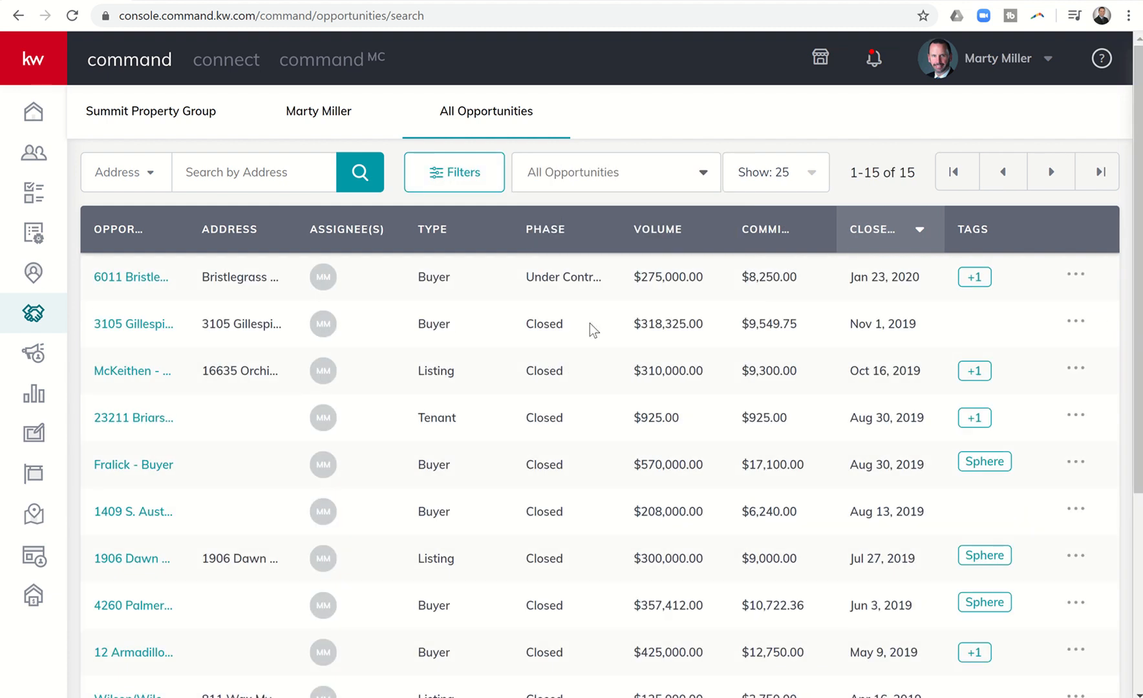
left_click(432, 229)
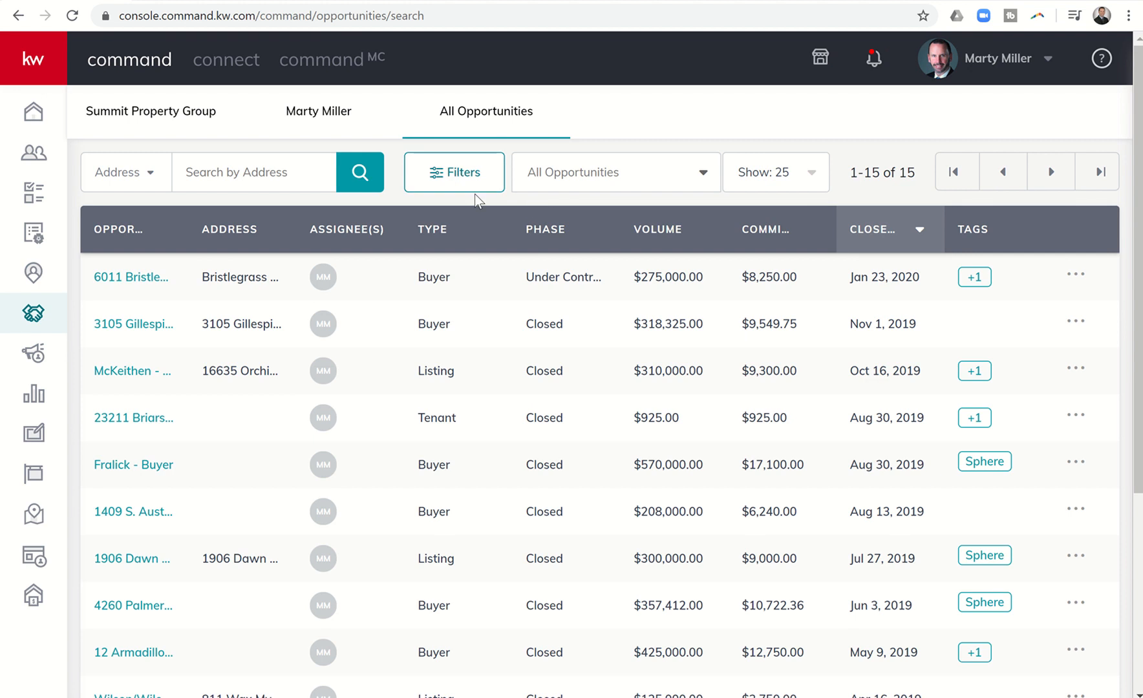
mouse_move(475, 171)
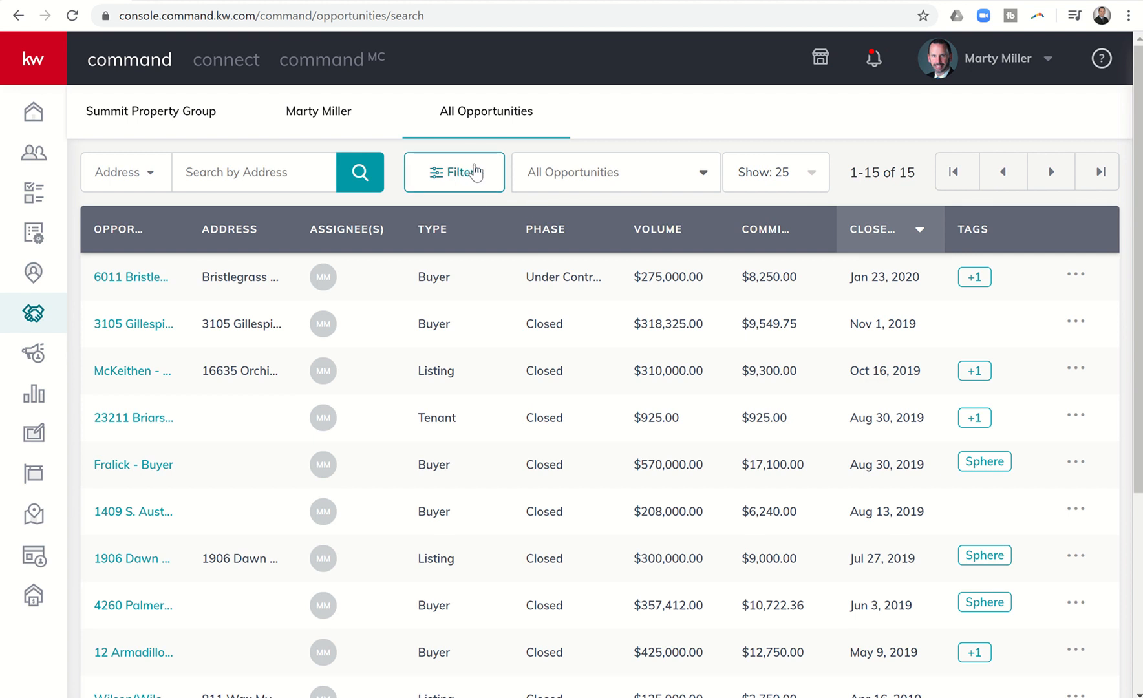
mouse_move(576, 190)
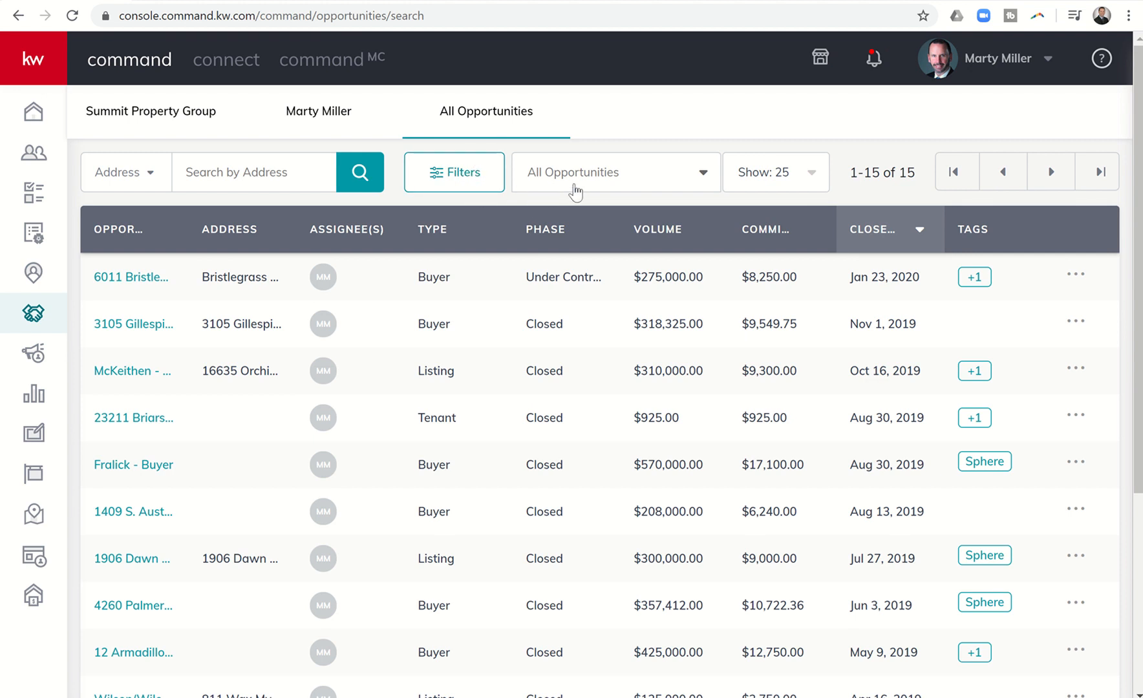